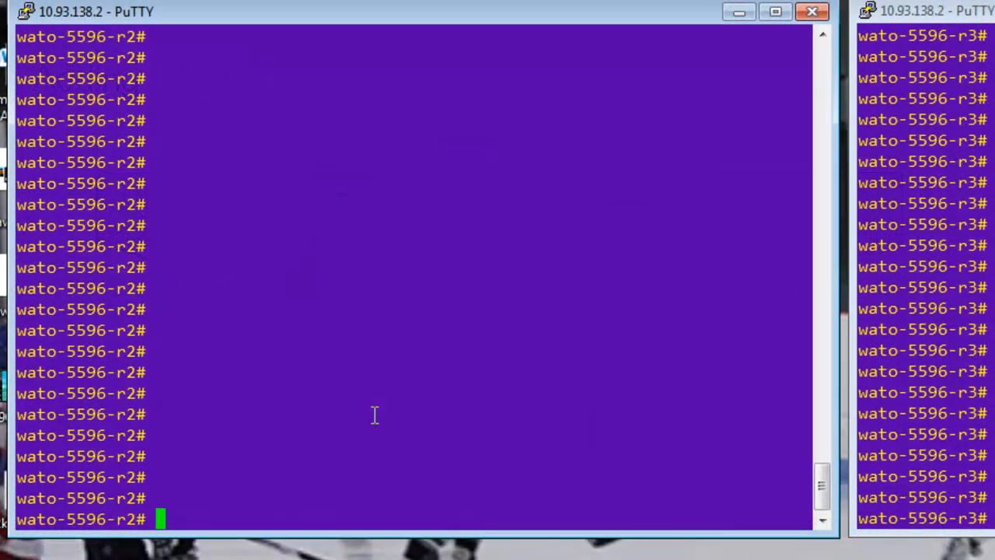
# Save checkpoint PreStep3 described "Config before adding L3" on switches r2 and r3
pyautogui.write('checkp')
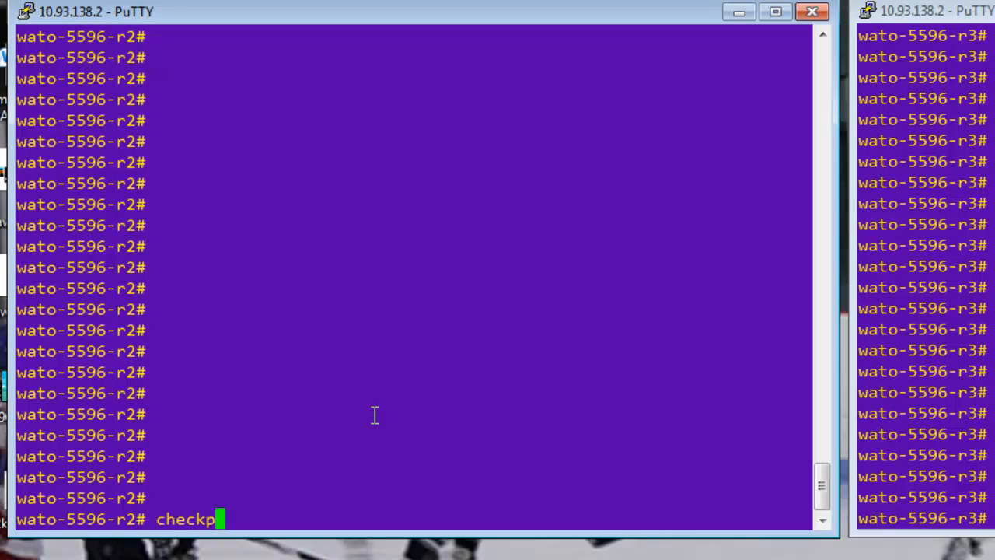
pyautogui.write('oint')
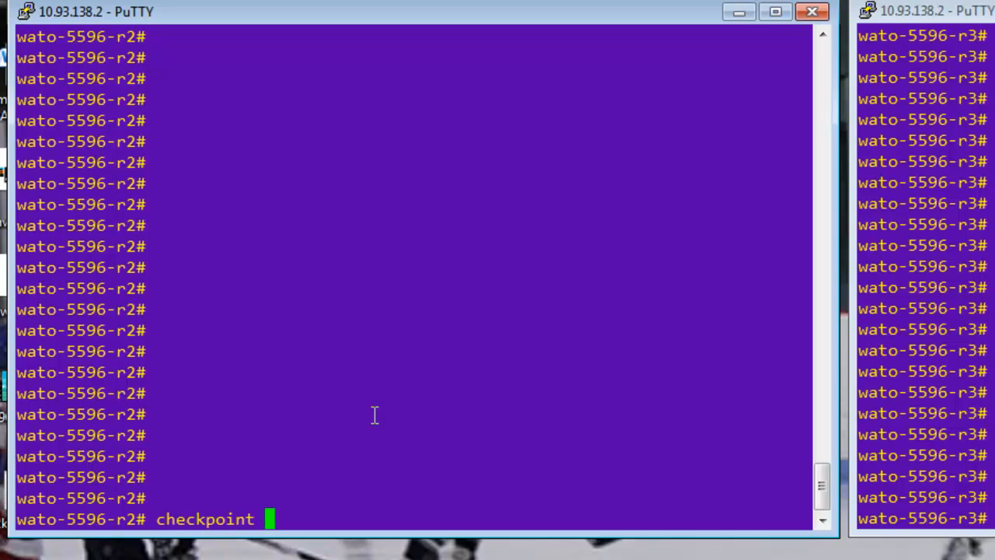
pyautogui.write('PreStep3')
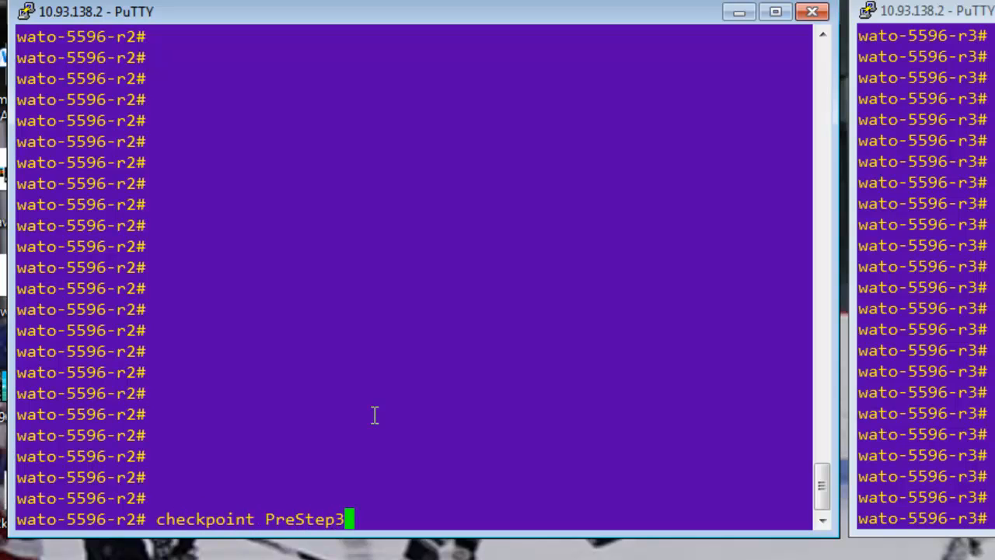
pyautogui.write('desc')
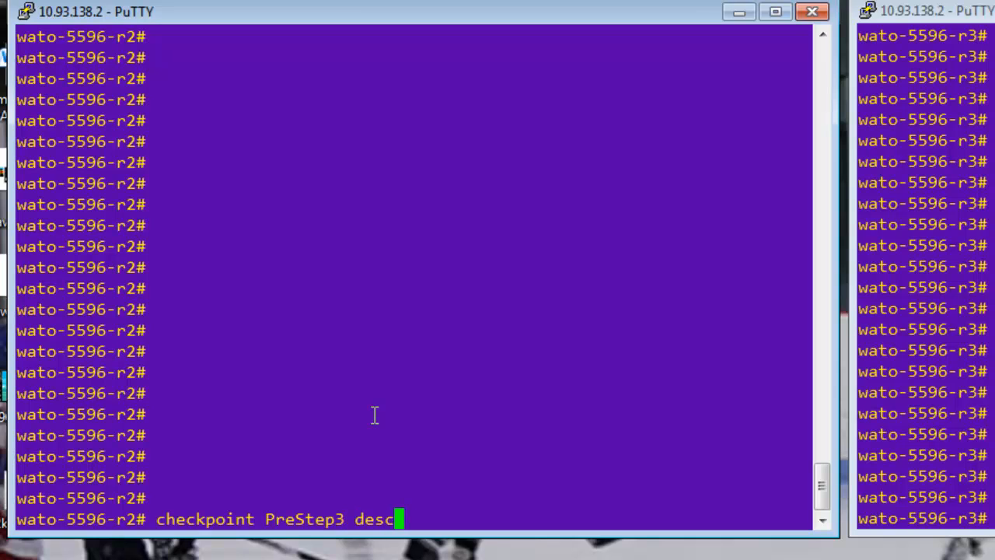
pyautogui.write('ription "')
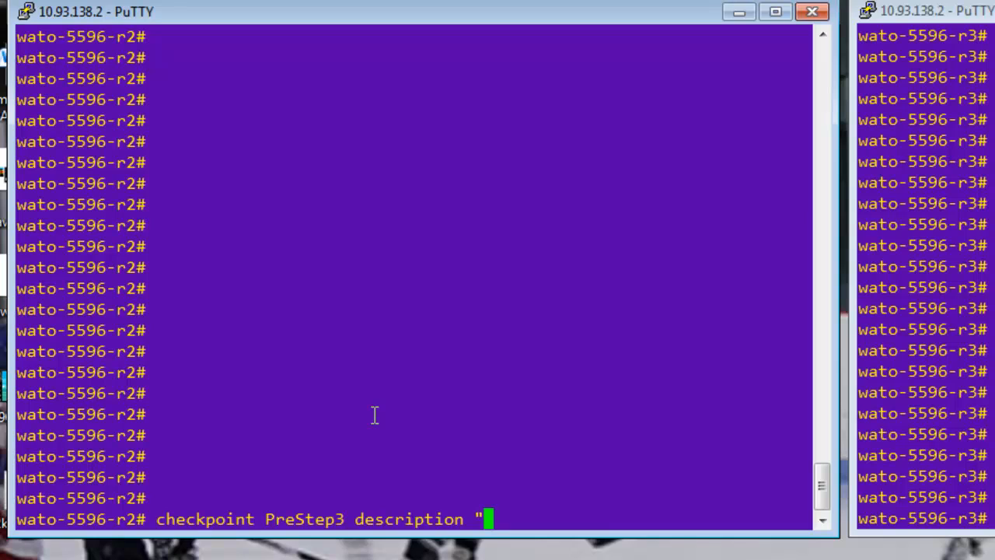
pyautogui.write('Configu')
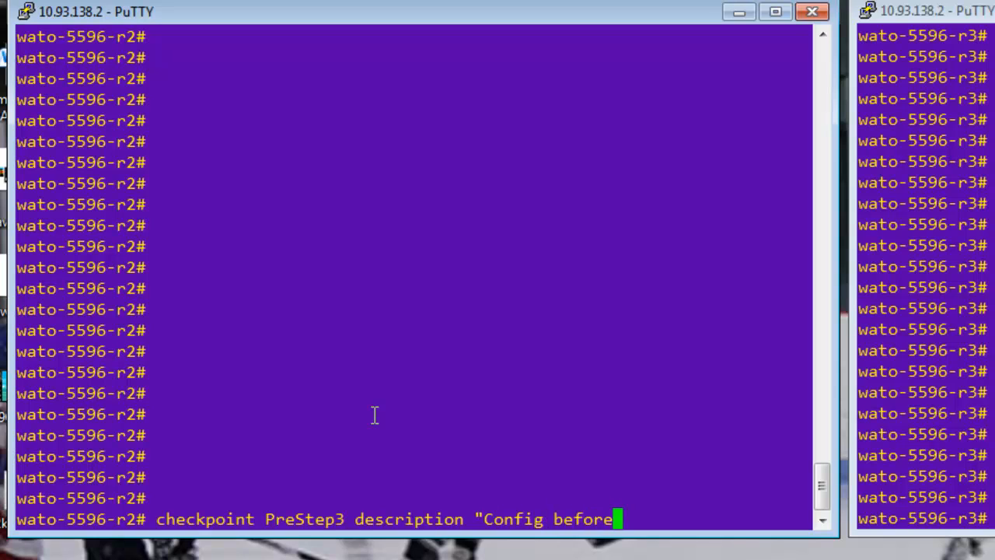
pyautogui.write('adding L3"')
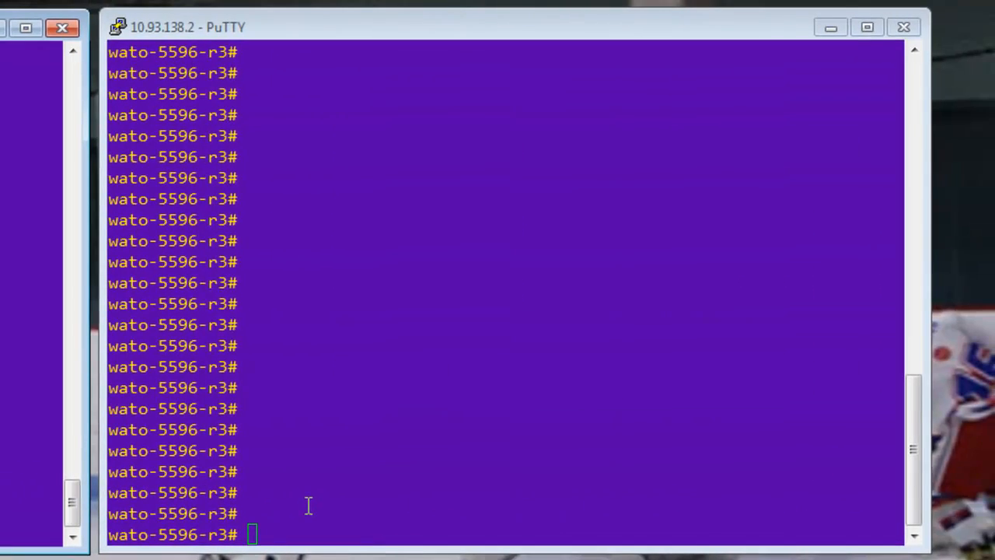
pyautogui.write('checkpoint PreStep3 description "Config before adding L3"')
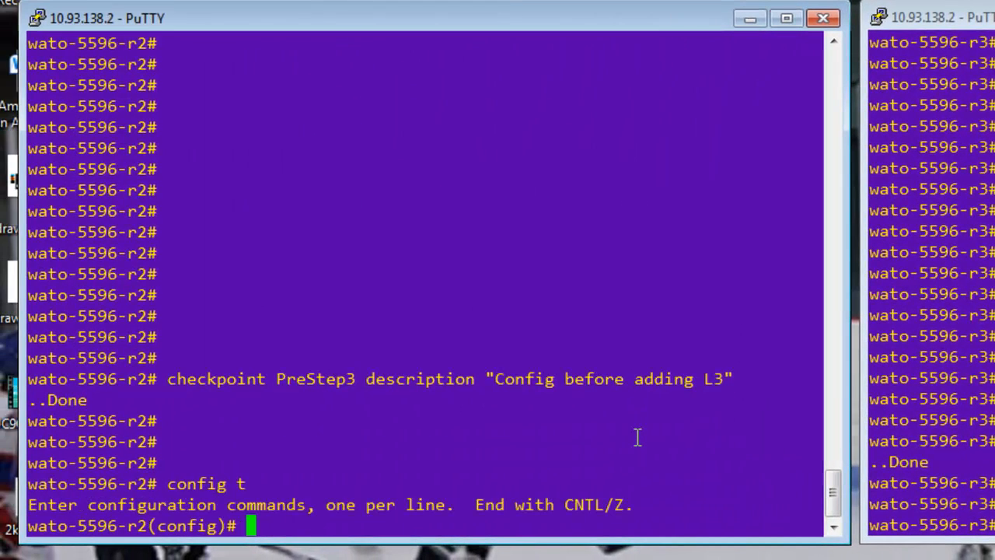
# Run feature interface-vlan on r2, then in config mode on r3
pyautogui.write('feature')
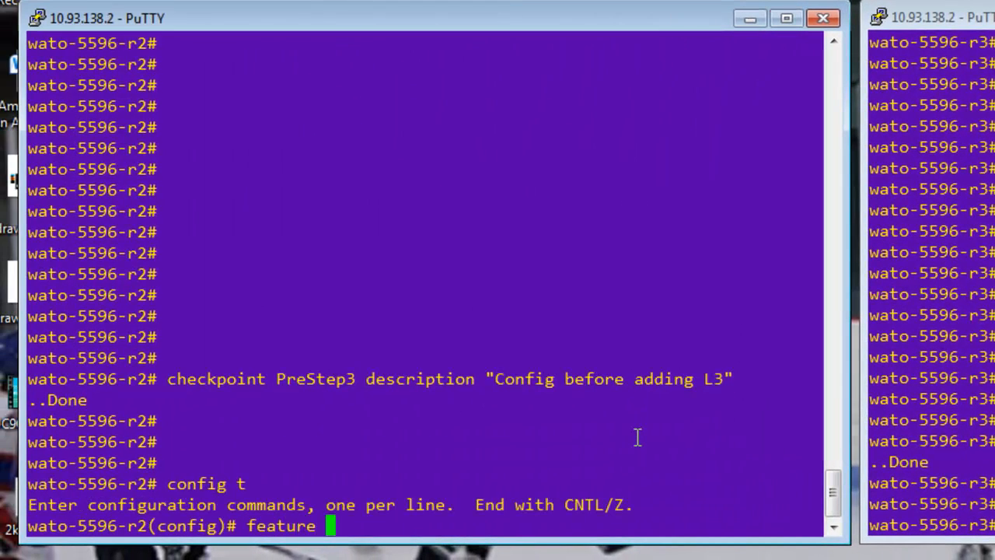
pyautogui.write('interf')
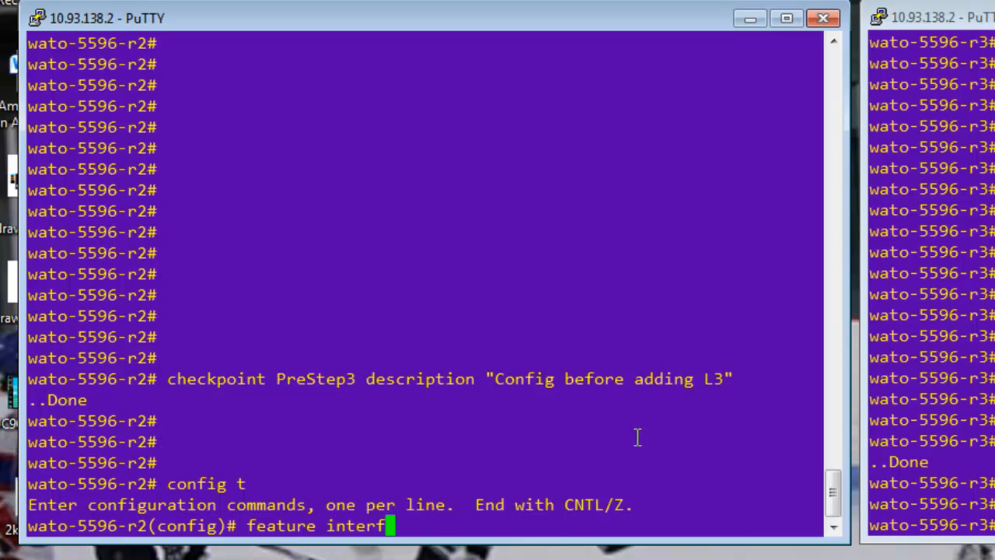
pyautogui.write('ace-vlan')
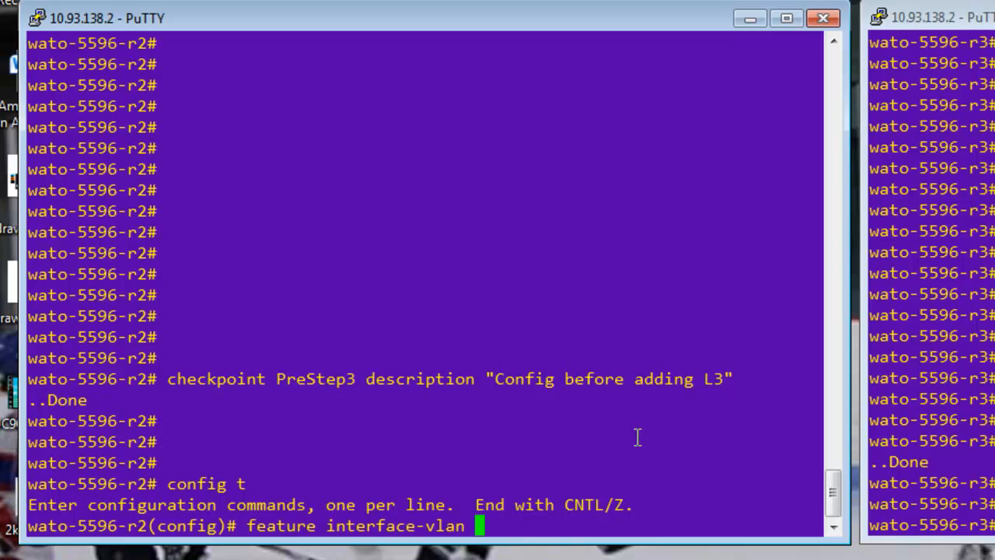
pyautogui.write('?')
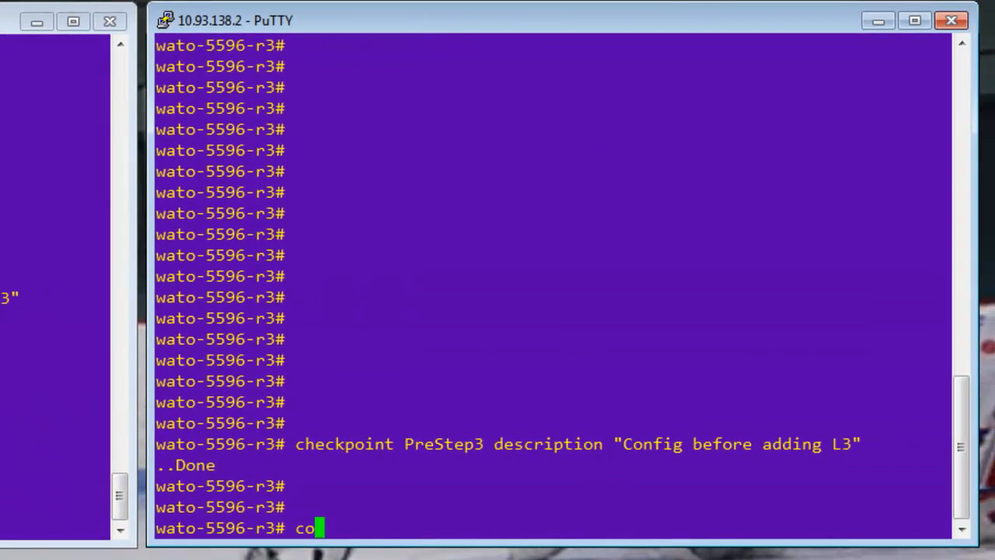
pyautogui.write('config t')
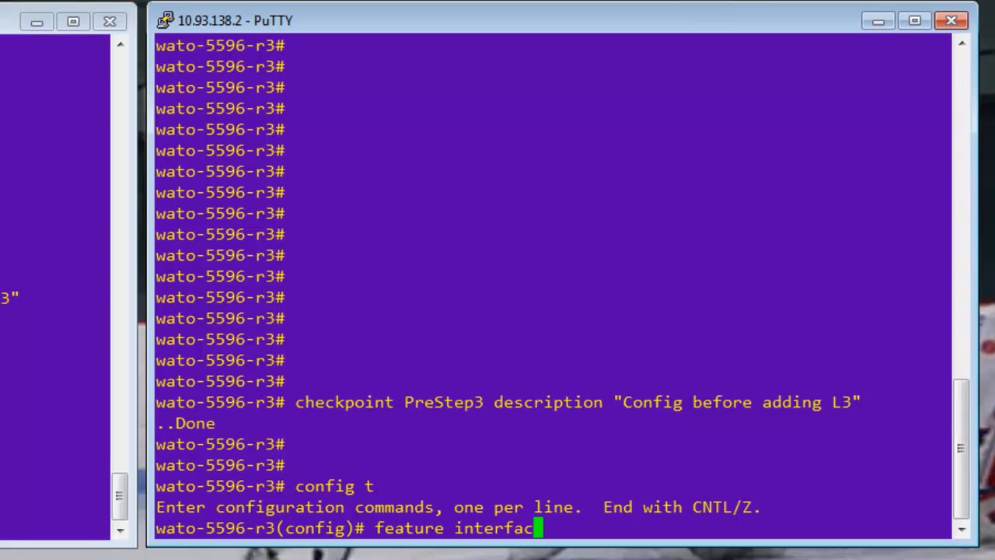
pyautogui.write('e-vlan')
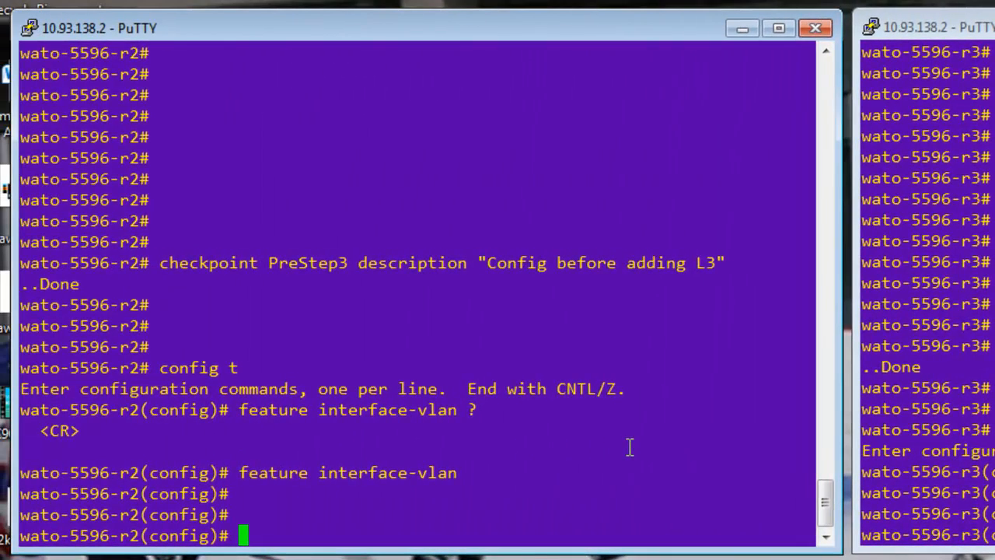
# Create VLAN 245 named TestNetwork with state active on the first switch
pyautogui.write('vlan ?')
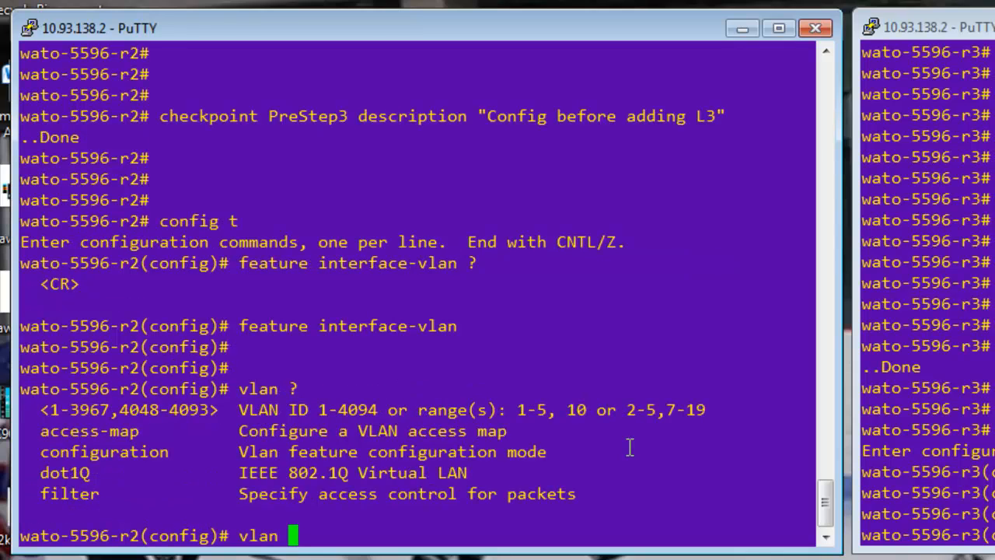
pyautogui.write('245 ?')
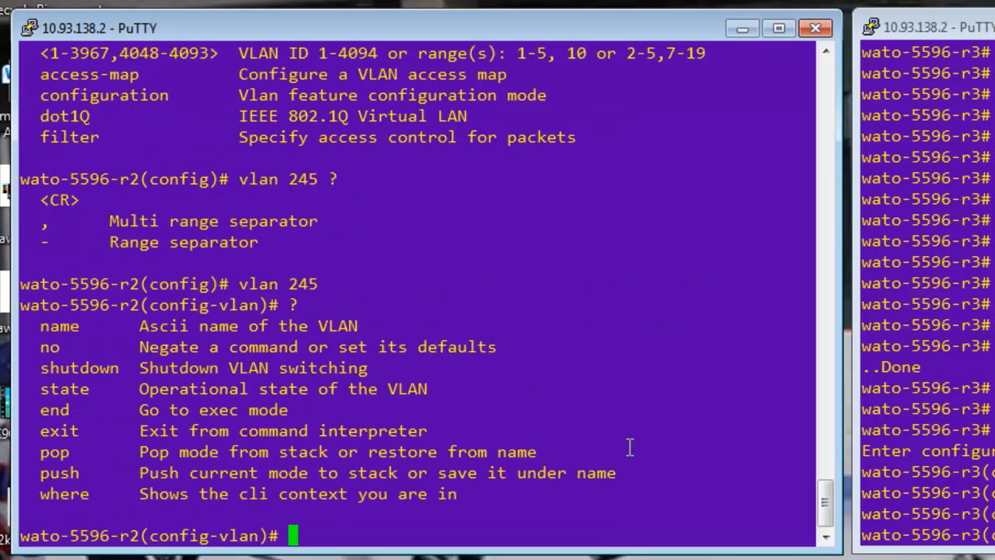
pyautogui.write('name T')
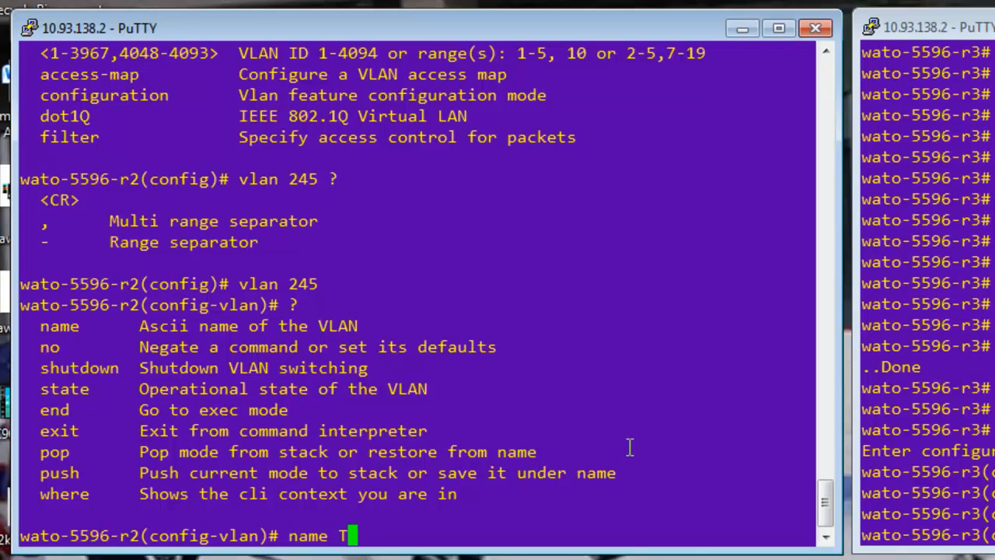
pyautogui.write('estNetwork')
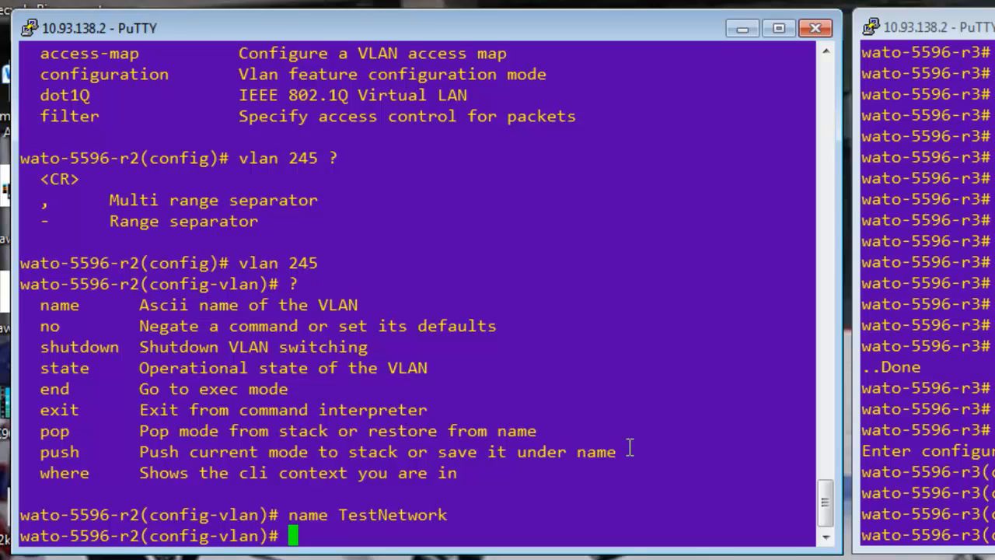
pyautogui.write('state ?')
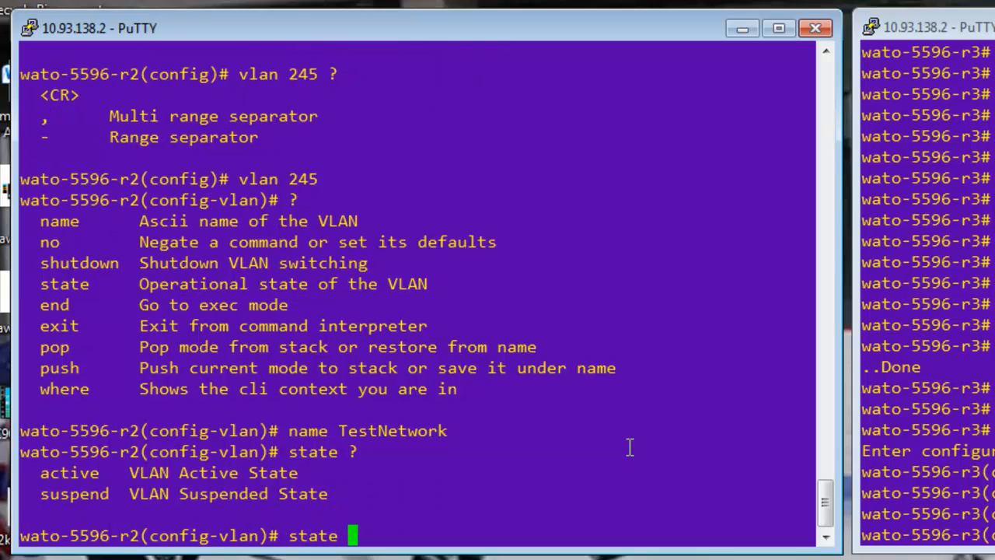
pyautogui.write('active')
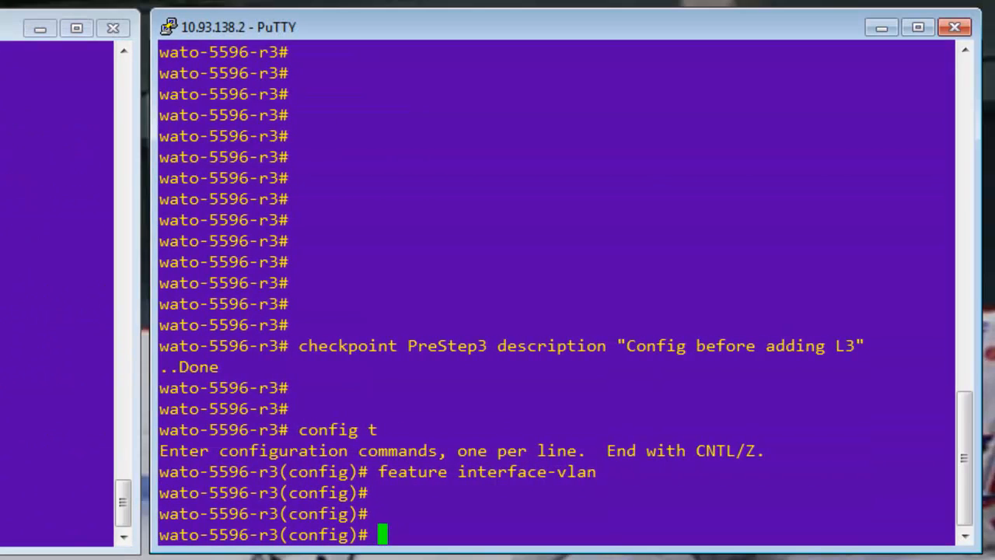
# Repeat VLAN 245 named TestNetwork, state active, on the other switch
pyautogui.write('vlan 245')
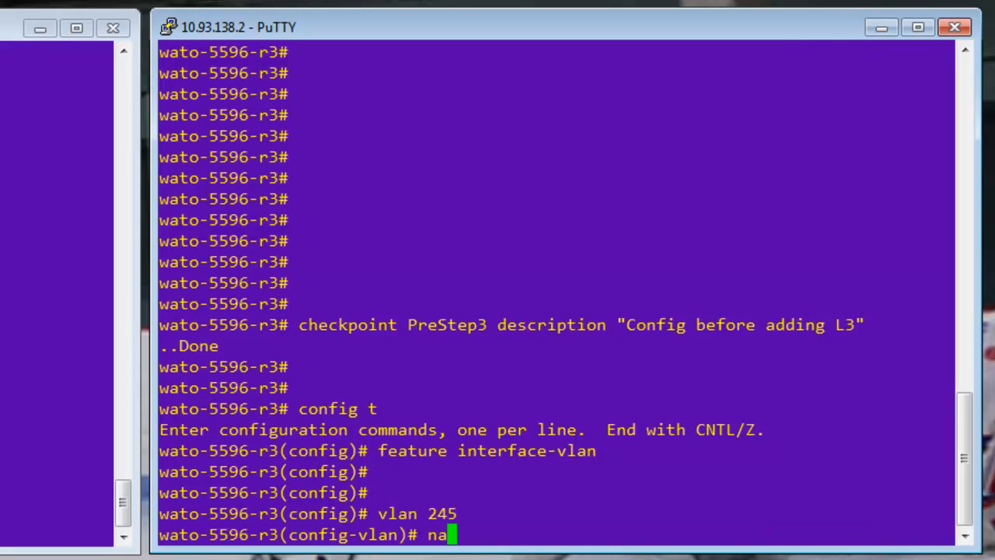
pyautogui.write('me')
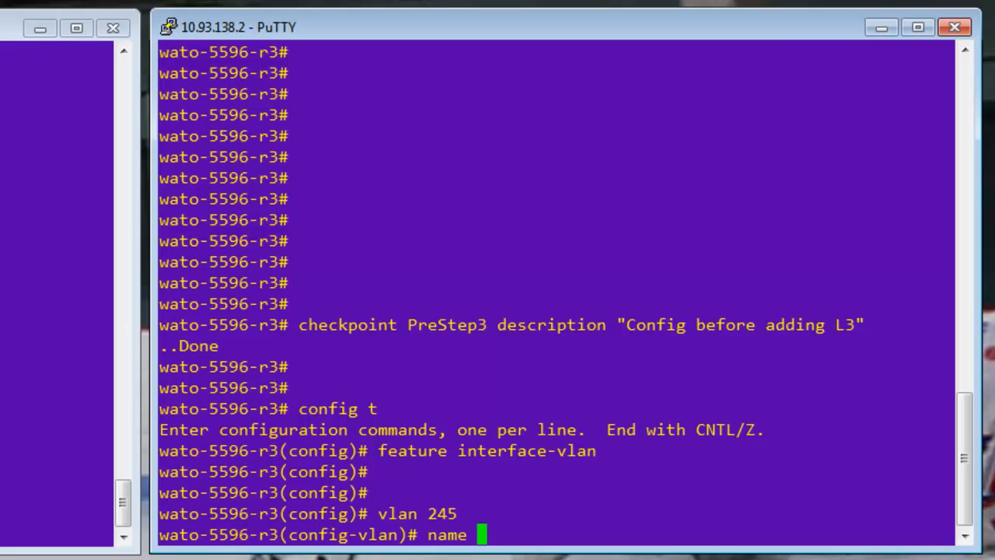
pyautogui.write('TestNetwork')
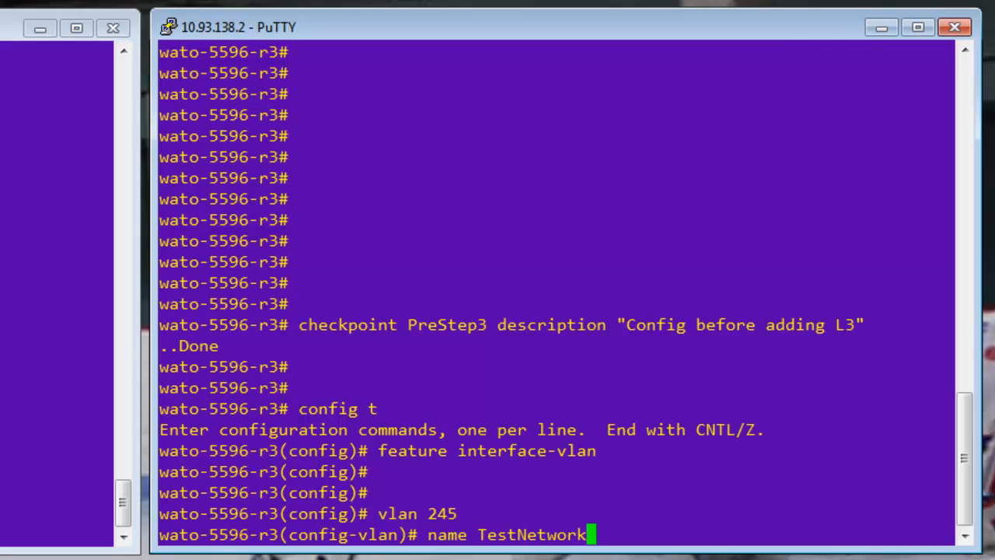
pyautogui.write('stat')
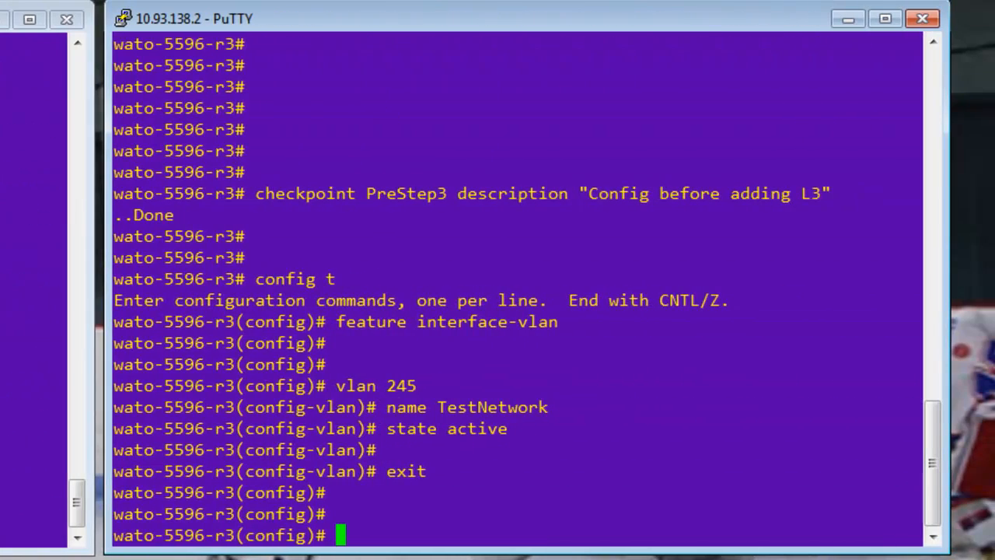
# Assign r3's interface vlan 245 the IP 192.168.245.3 255.255.255.0
pyautogui.write('inter')
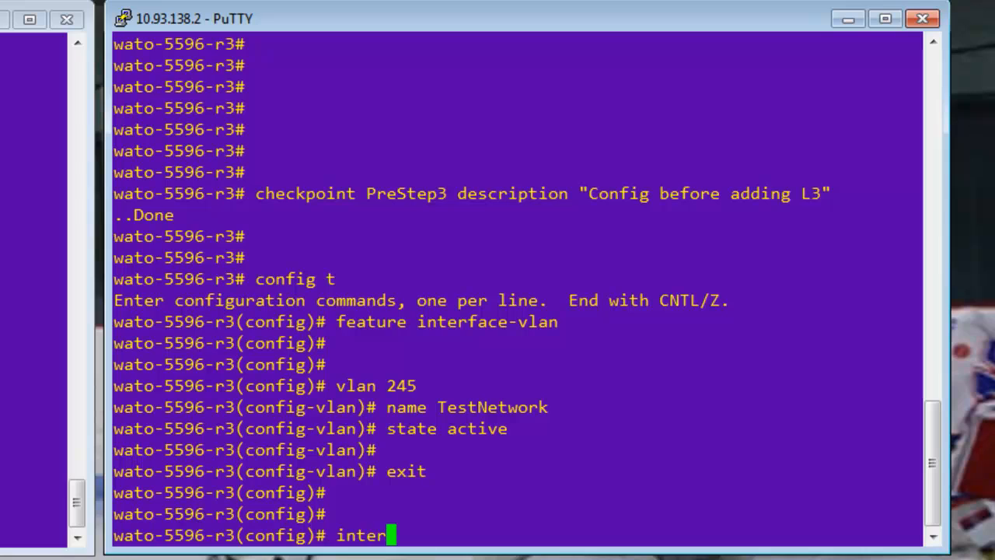
pyautogui.write('face vlan 2455')
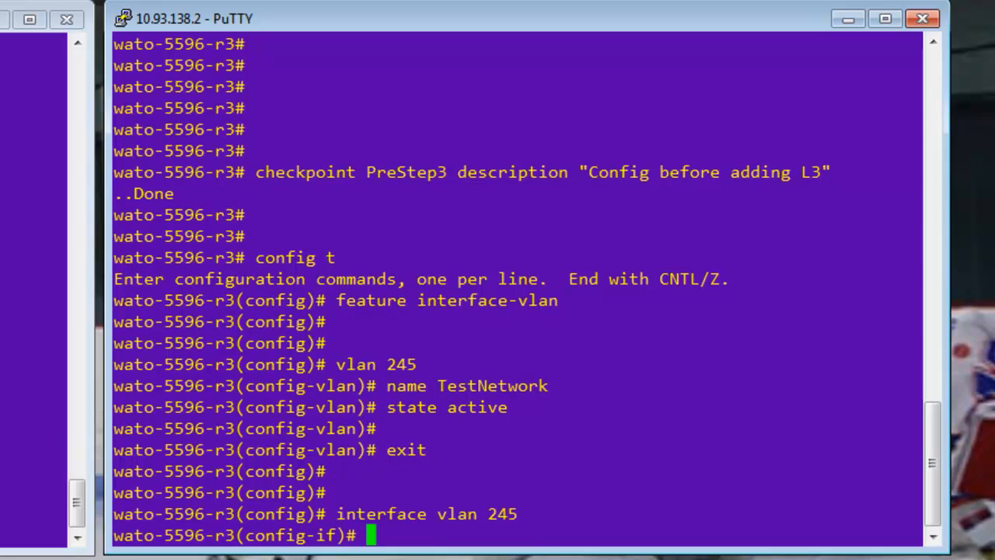
pyautogui.write('ip address 192.168.245.3 255.255.2')
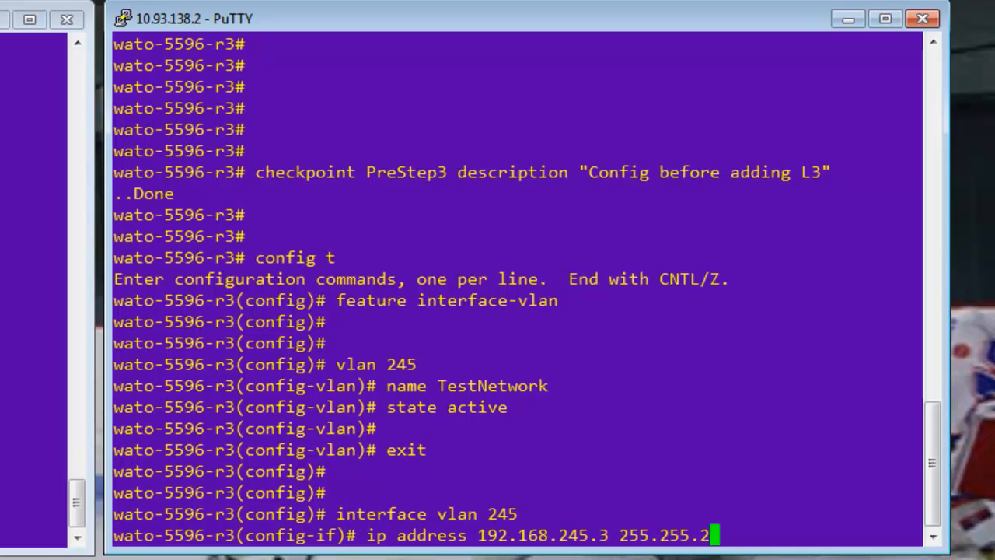
pyautogui.write('55.0')
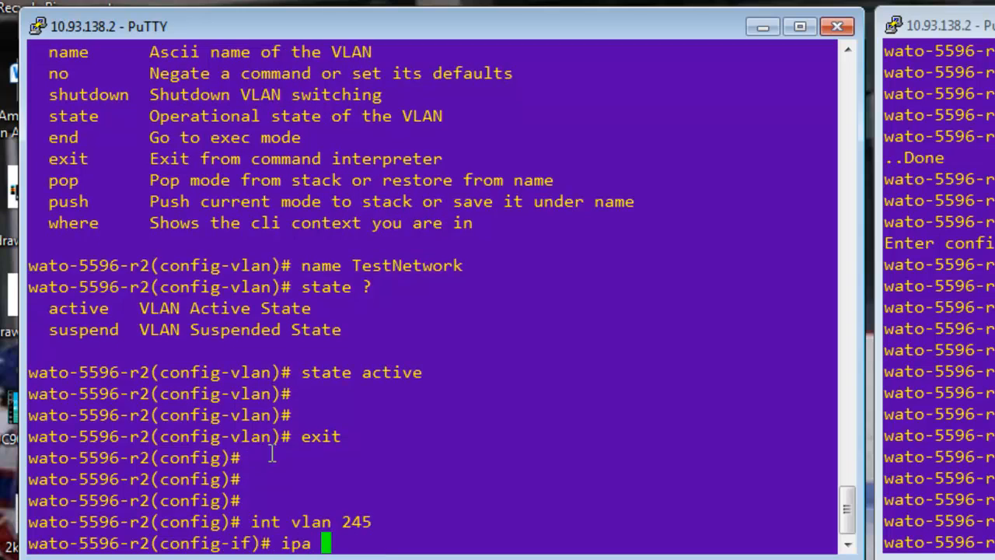
# Assign r2's interface vlan 245 the IP 192.168.245.2 255.255.255.0
pyautogui.write('ddr')
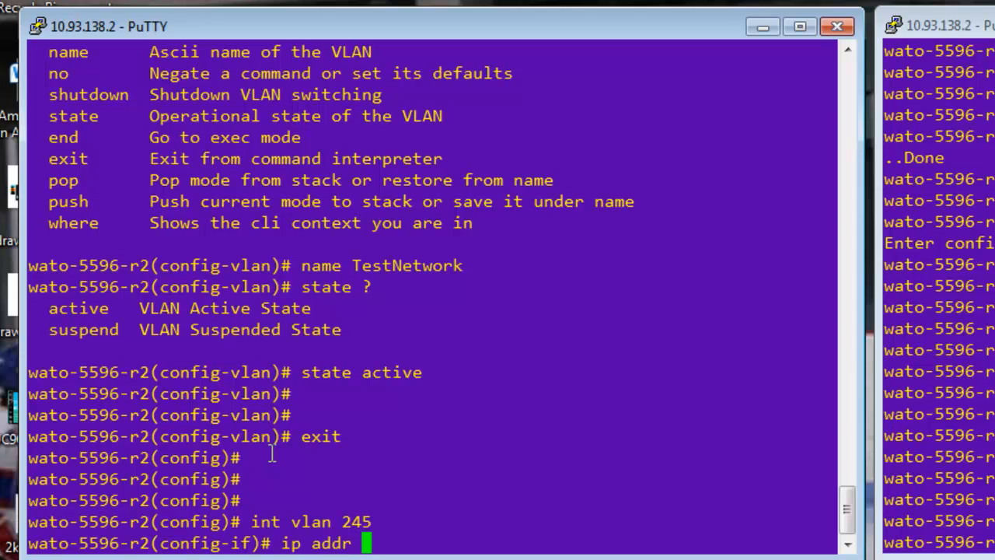
pyautogui.write('192.168.')
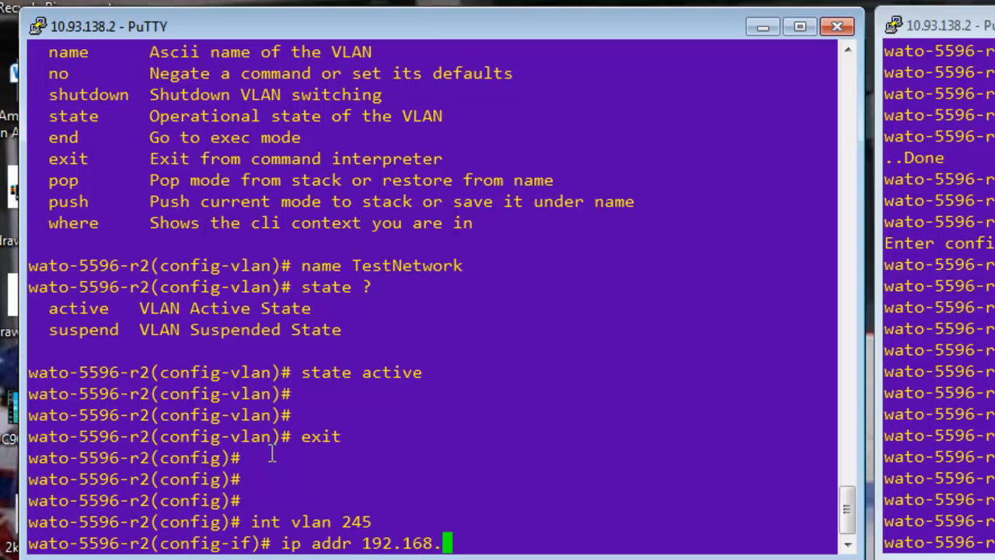
pyautogui.write('245.2 25')
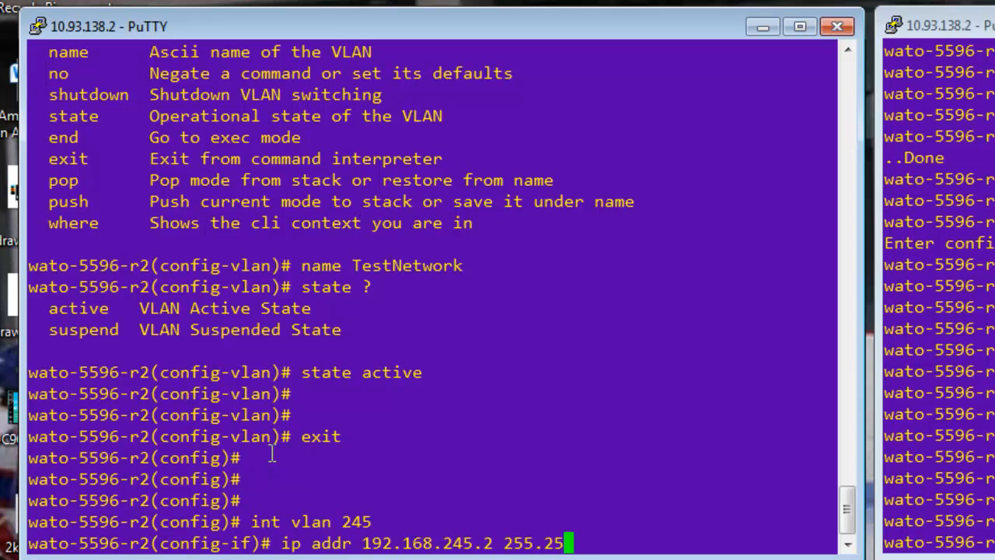
pyautogui.write('5.255.0')
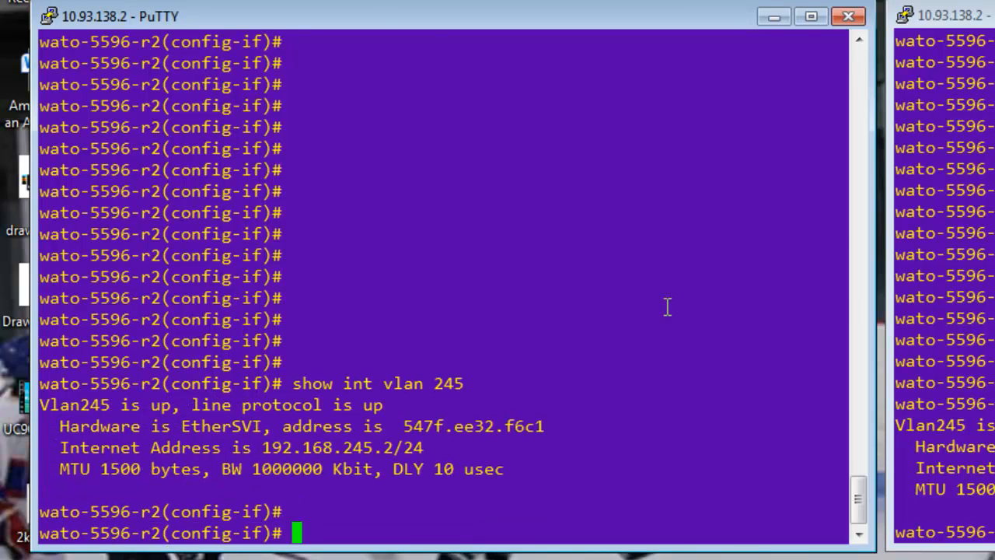
# Ping a 192.168.245.x address from r2 to test the subnet
pyautogui.write('ping')
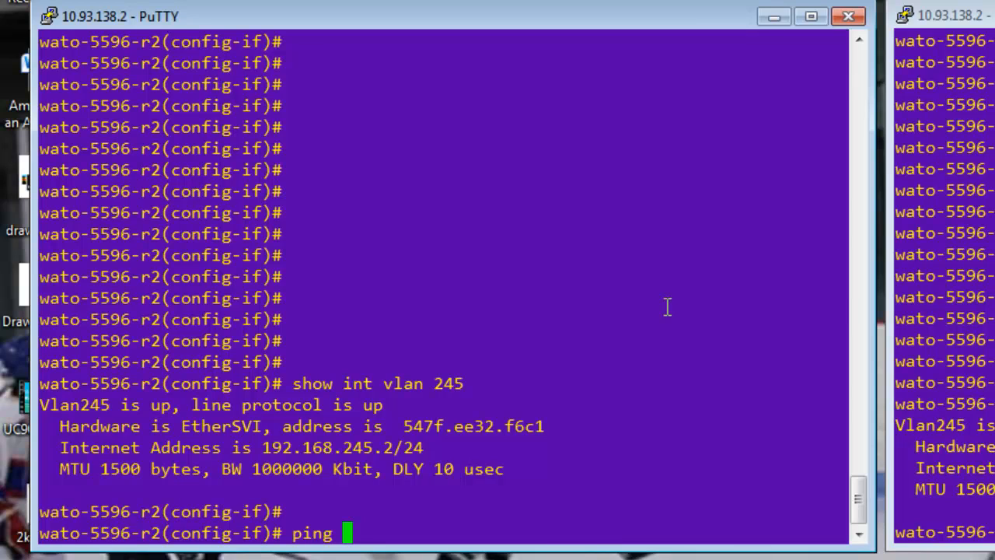
pyautogui.write('192.168.')
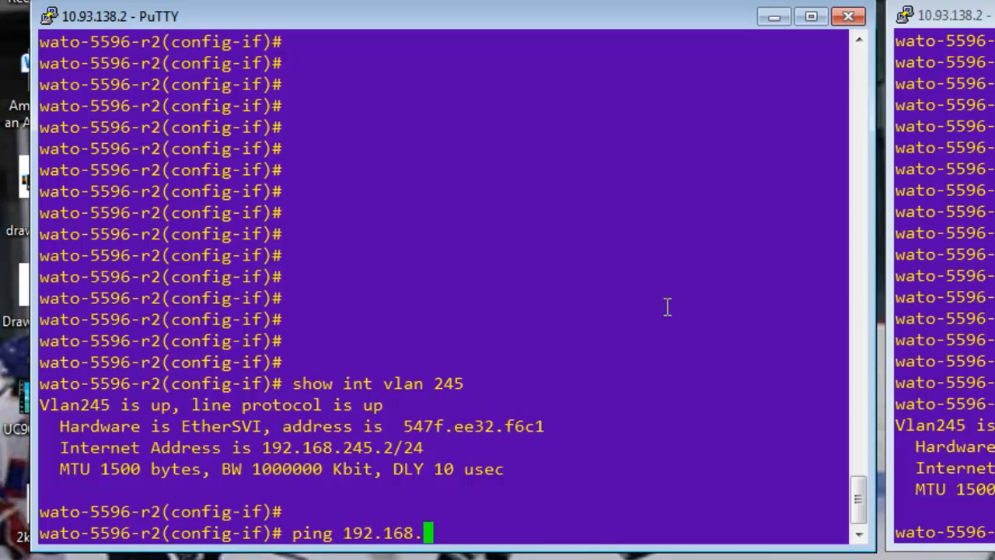
pyautogui.write('245.')
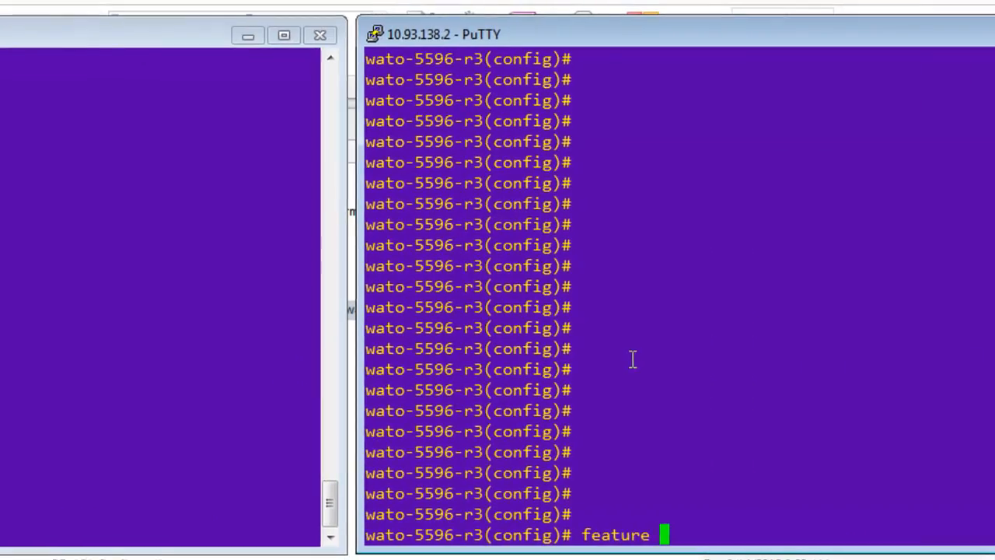
# On r3, enable HSRP and configure group 1 on VLAN 245: virtual IP 192.168.245.1, priority 100
pyautogui.write('hsrp')
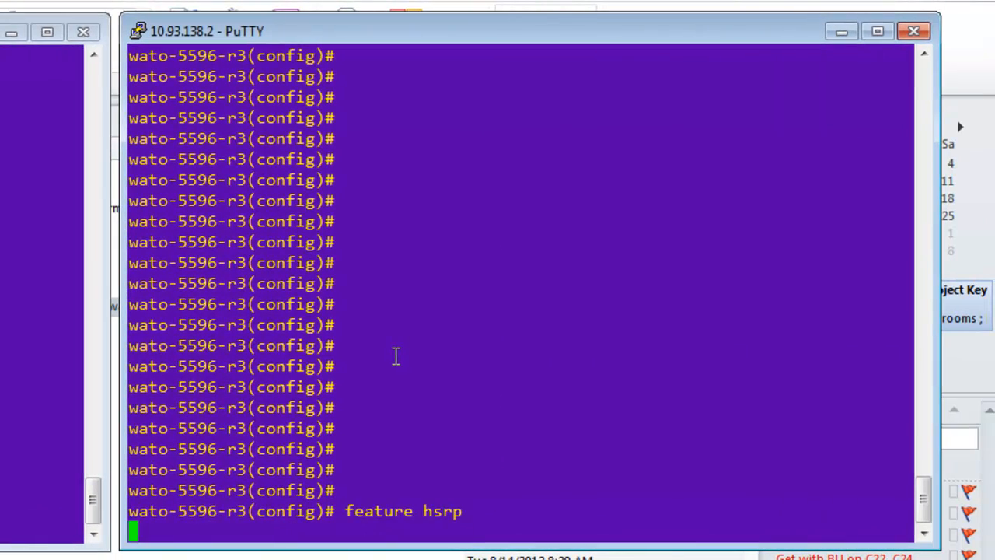
pyautogui.write('ig)# i')
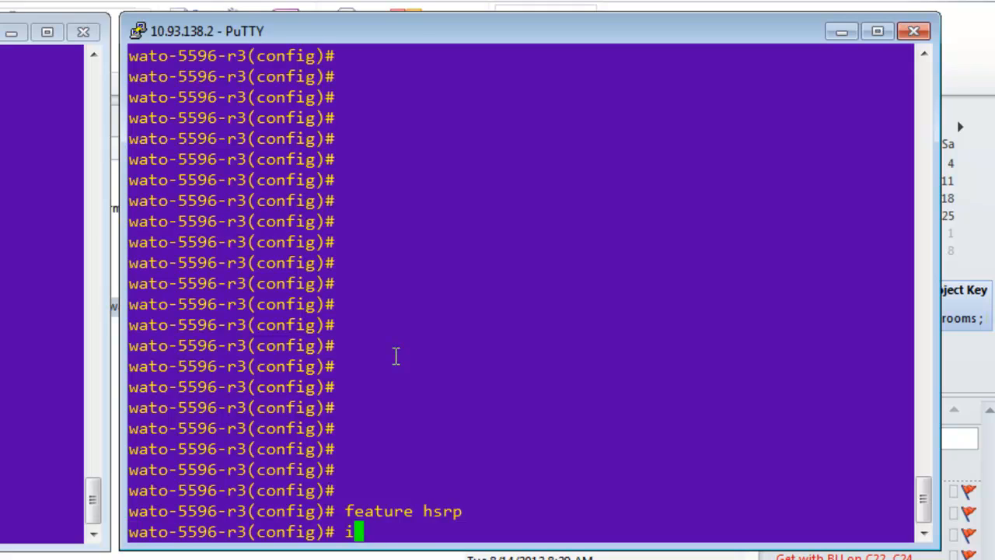
pyautogui.write('nt vlan 245')
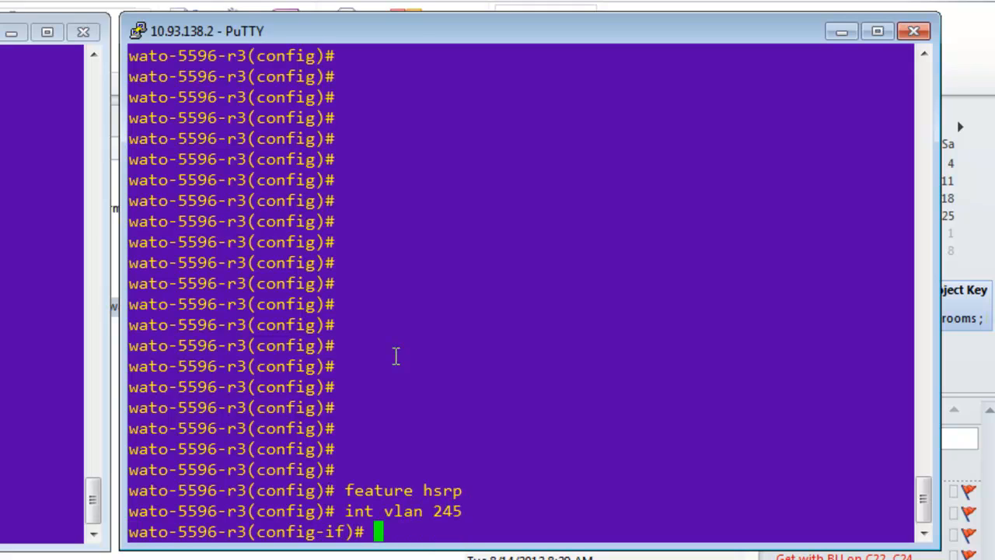
pyautogui.write('hsrp 1')
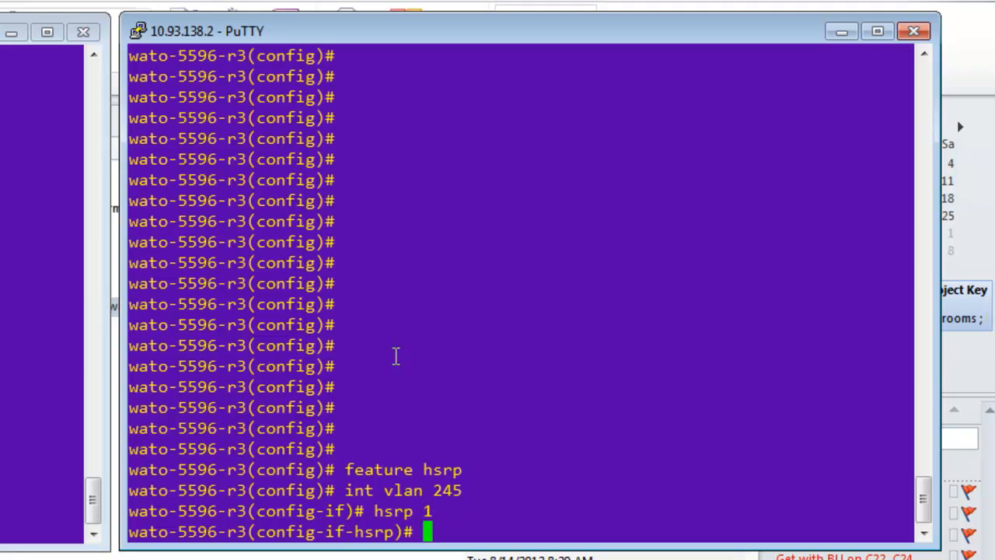
pyautogui.write('ip')
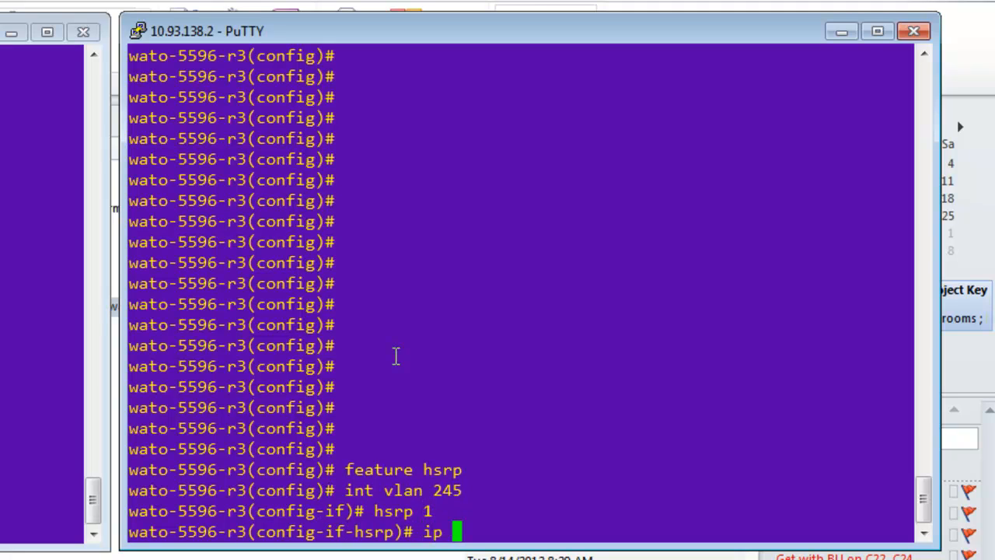
pyautogui.write('192.168.245.1')
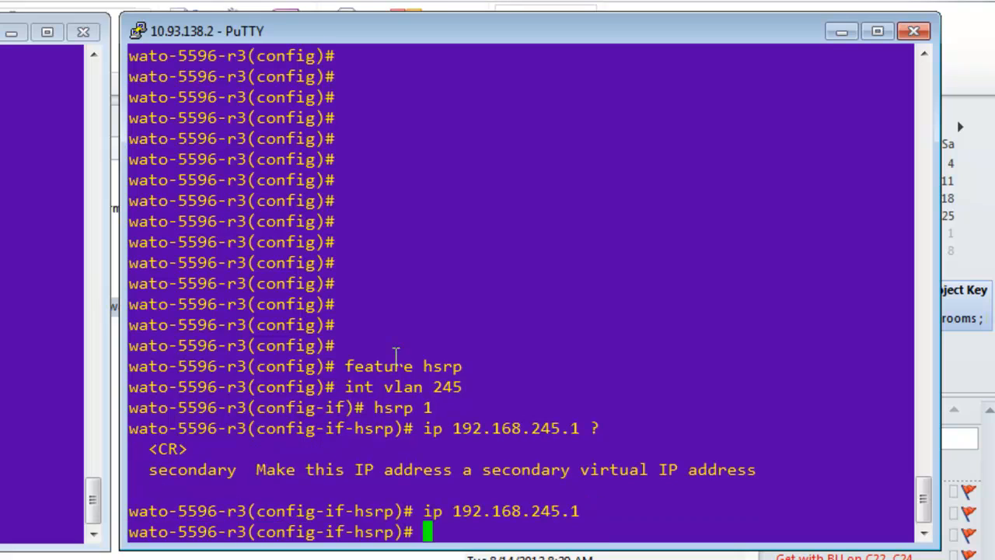
pyautogui.write('priority')
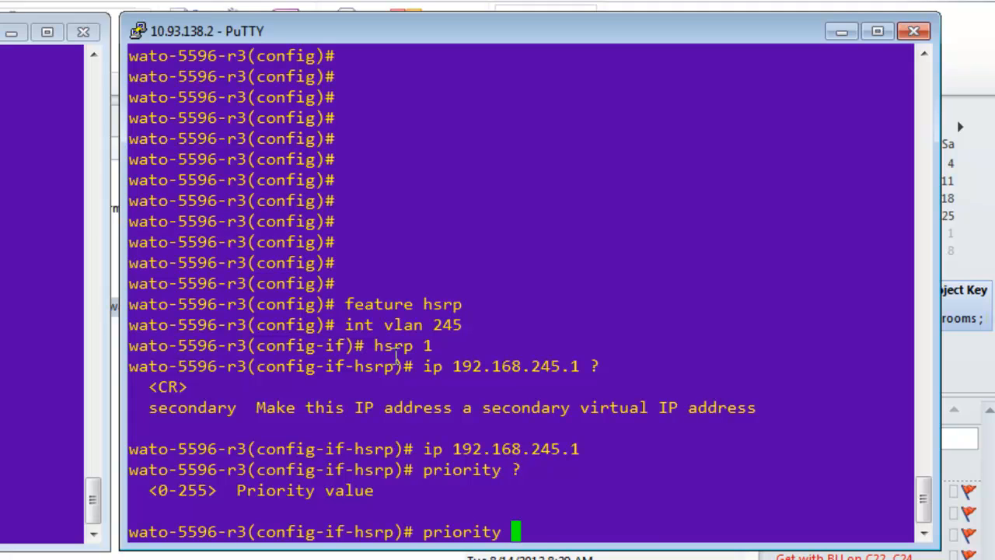
pyautogui.write('100')
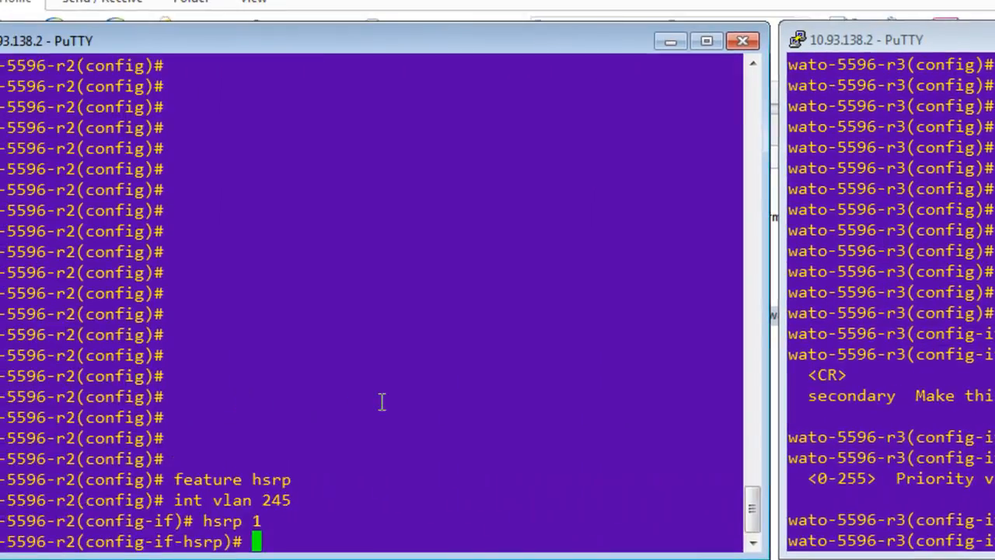
# Give r2's HSRP group 1 virtual IP 192.168.245.1 and priority 200, then run show hsrp
pyautogui.write('ip 192.1')
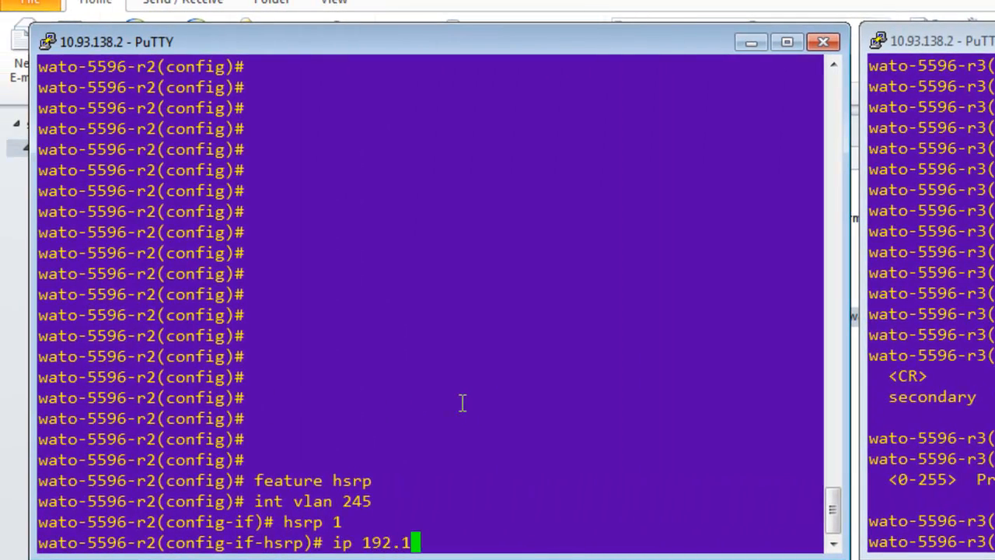
pyautogui.write('68.245.1')
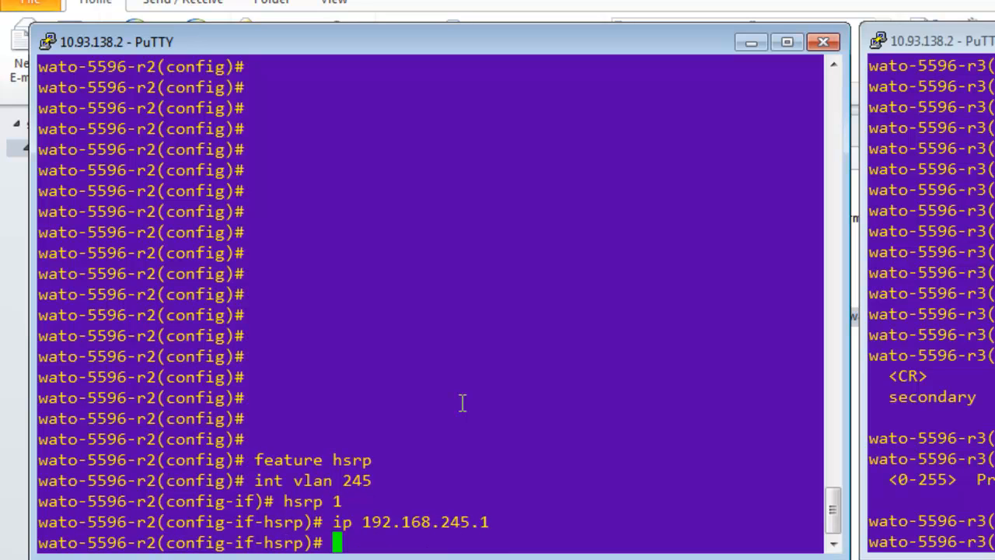
pyautogui.write('priority 200')
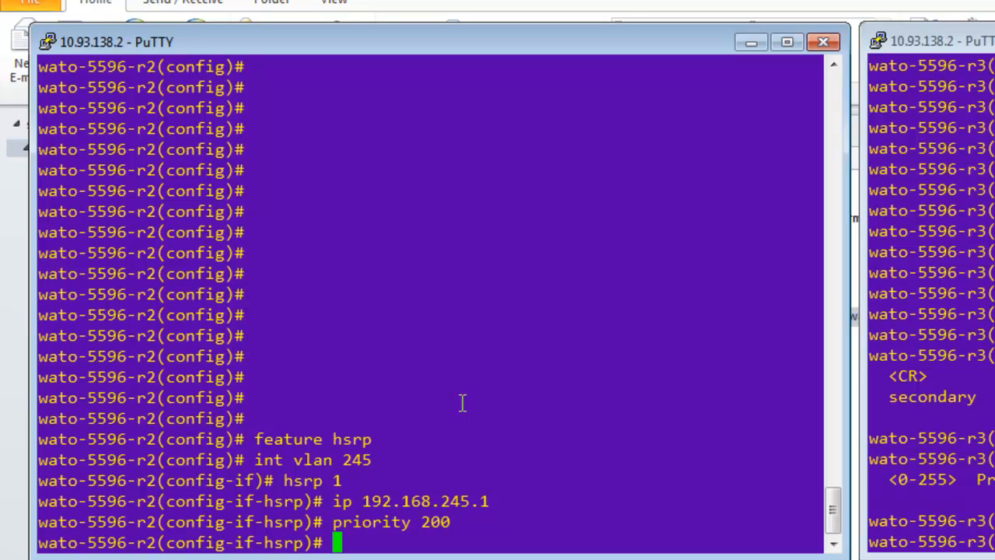
pyautogui.write('s')
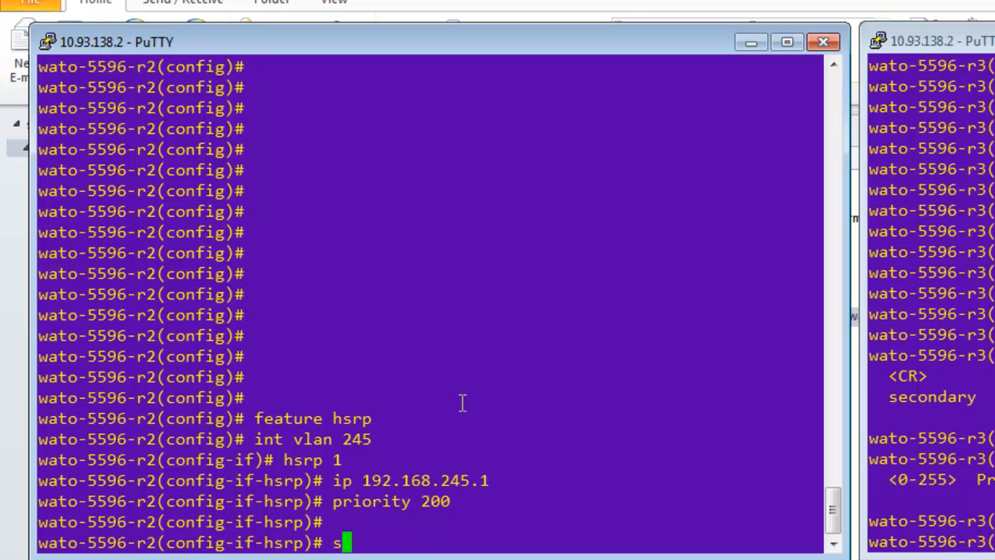
pyautogui.write('how hsrp')
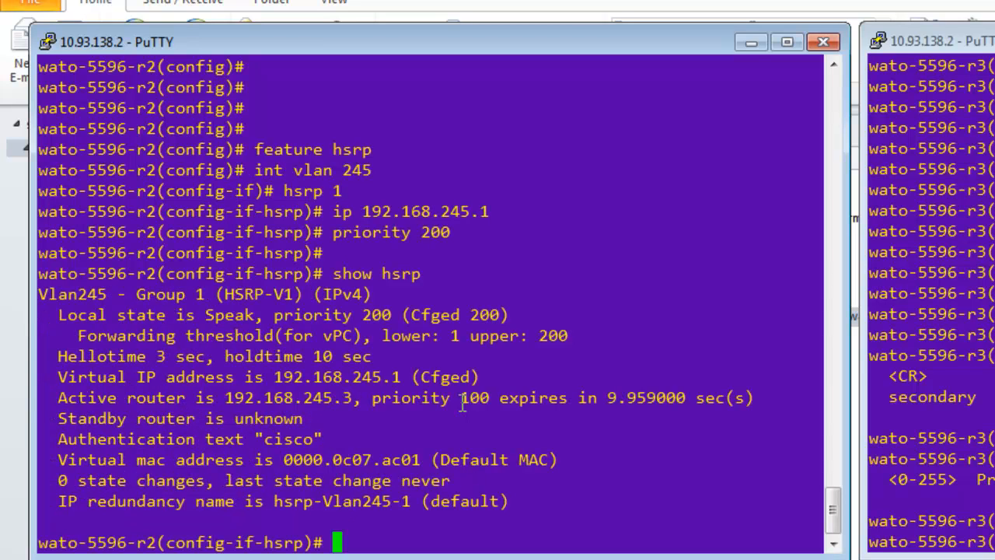
# Recheck show hsrp on r2 until it is Standby behind 192.168.245.3, then begin preempt
pyautogui.write('show hsrp')
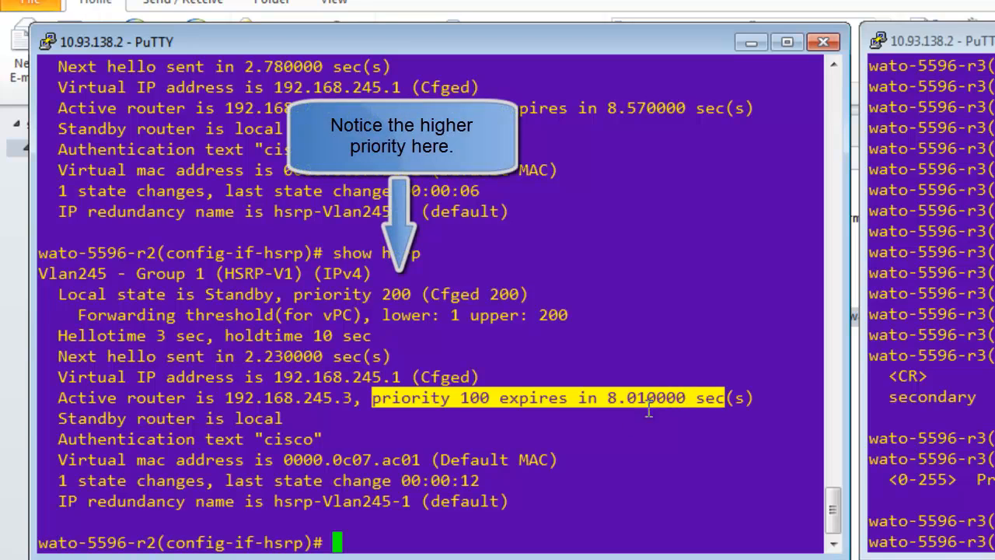
pyautogui.write('show hsrp')
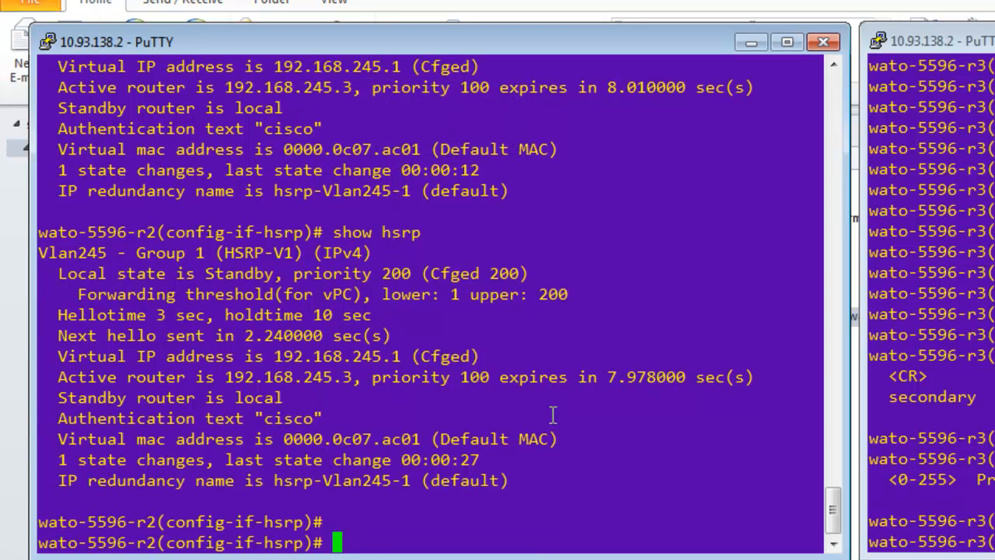
pyautogui.write('preempt delay minimum')
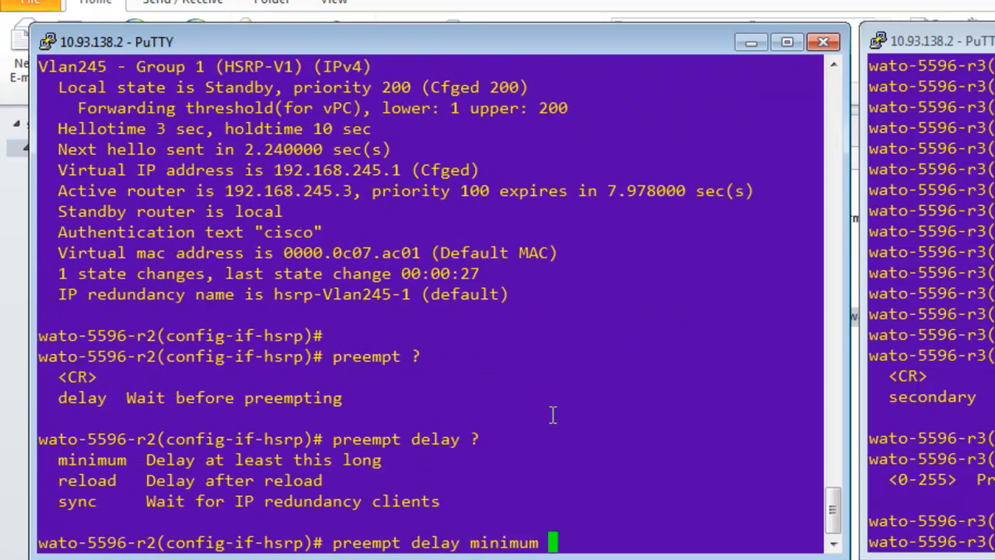
# Apply preempt delay minimum 10 on r2 and confirm via show hsrp it becomes Active
pyautogui.write('10')
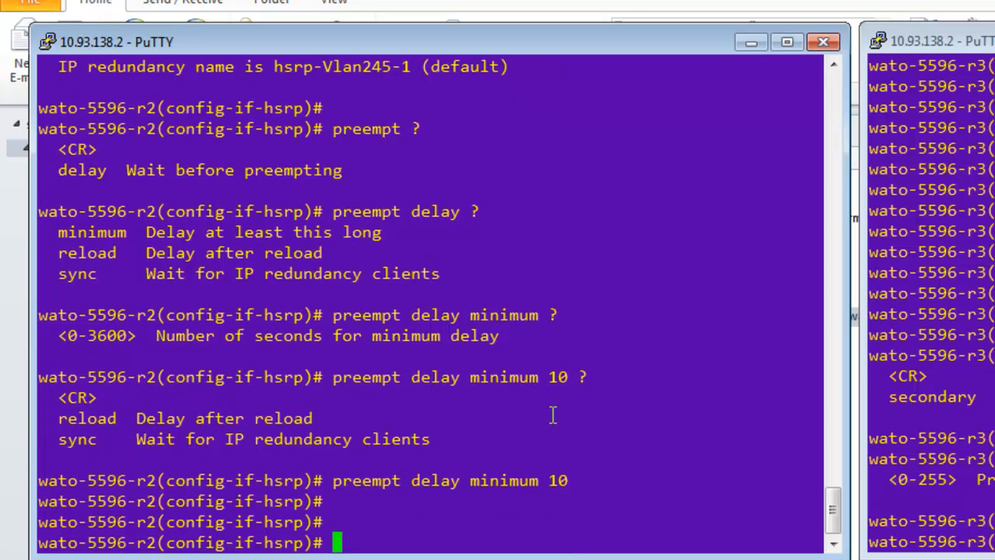
pyautogui.write('show')
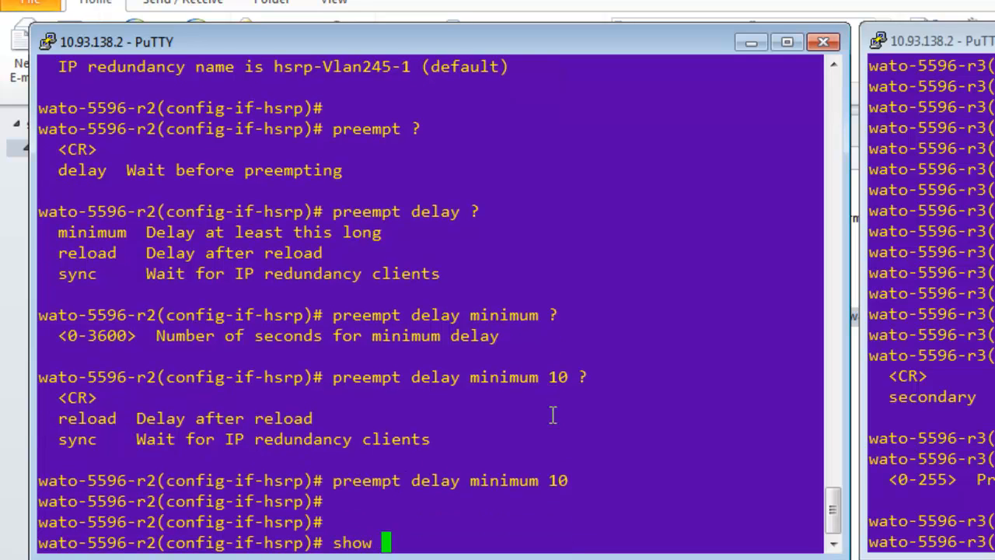
pyautogui.write('hsrp')
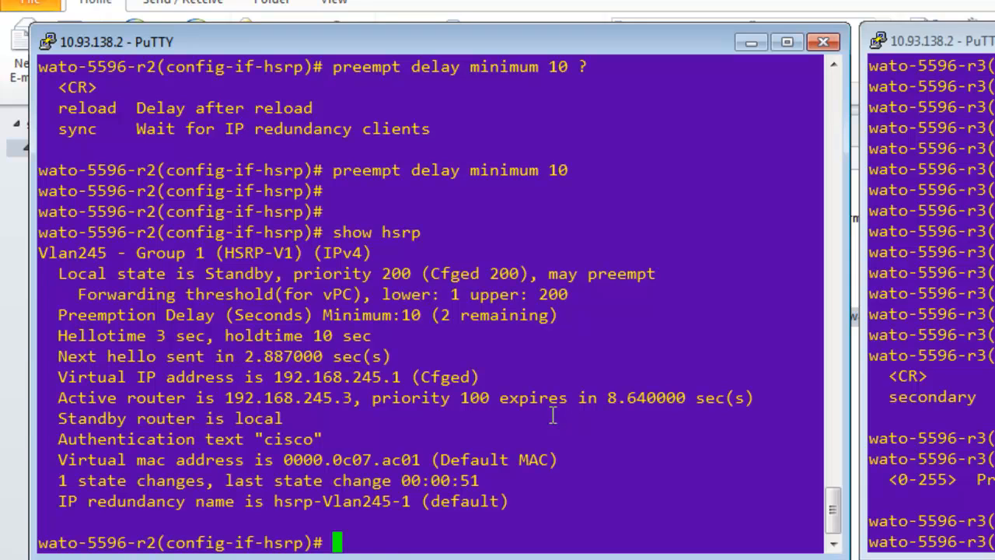
pyautogui.write('show hsrp')
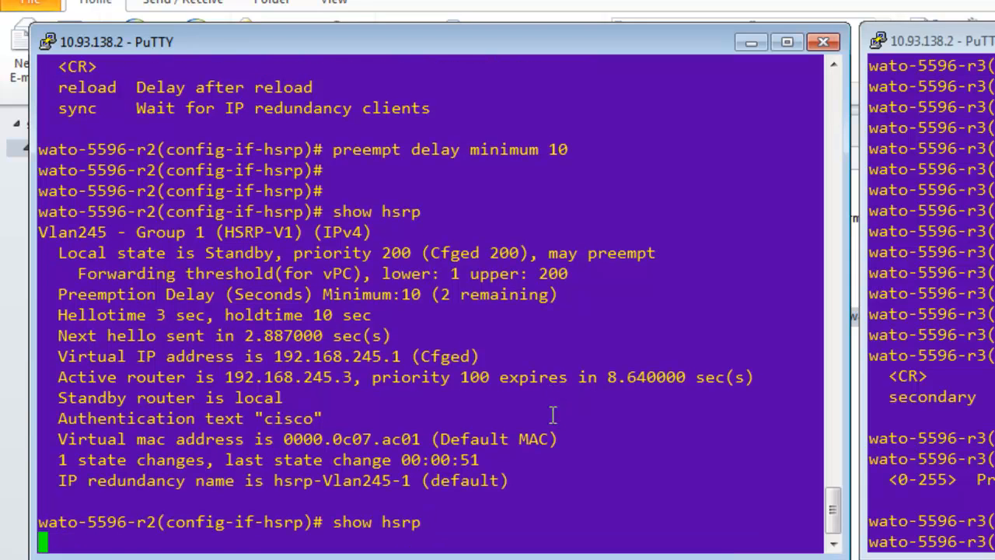
pyautogui.press('Return')
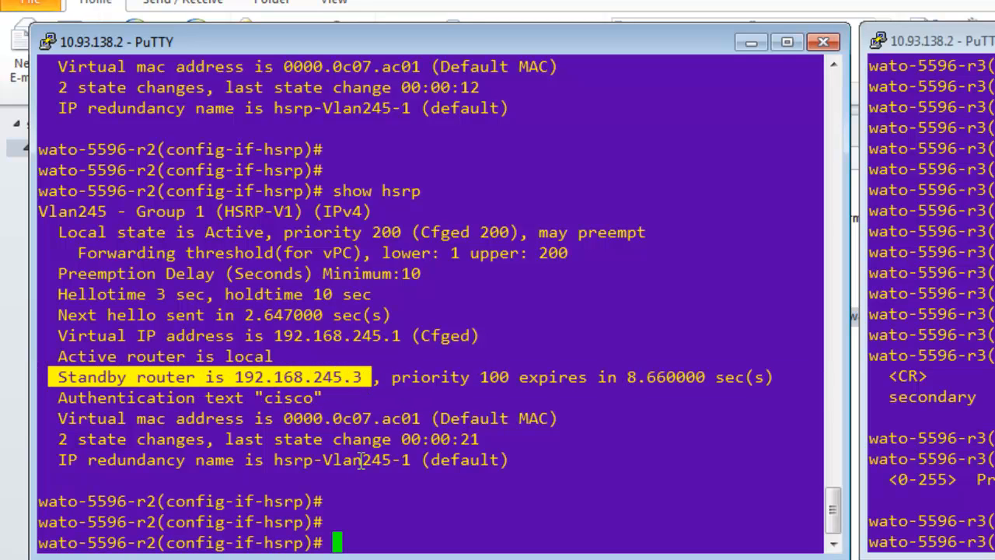
pyautogui.scroll(-3)
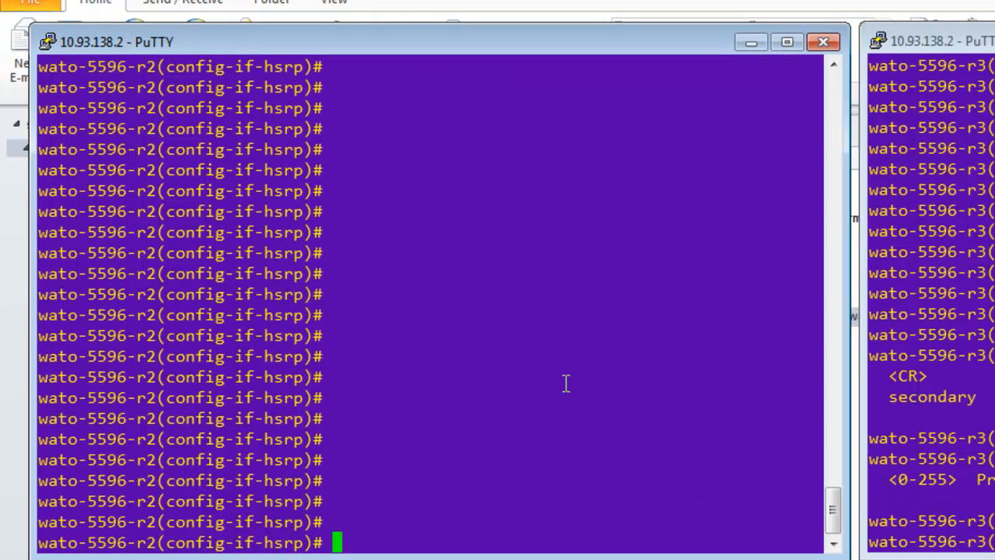
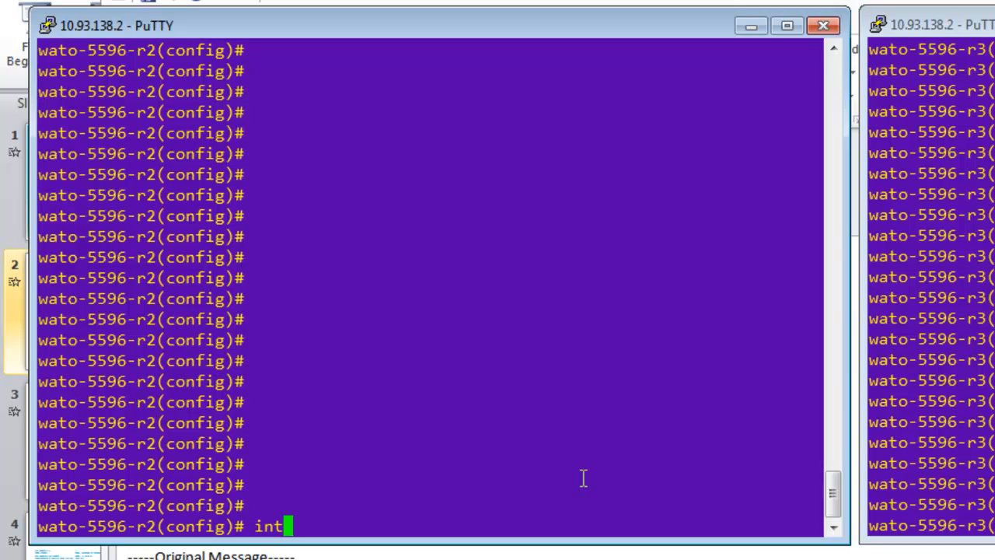
# Configure r2 interfaces e100/1/1-2 as switchport access ports in VLAN 245
pyautogui.write('e100/1/1-2')
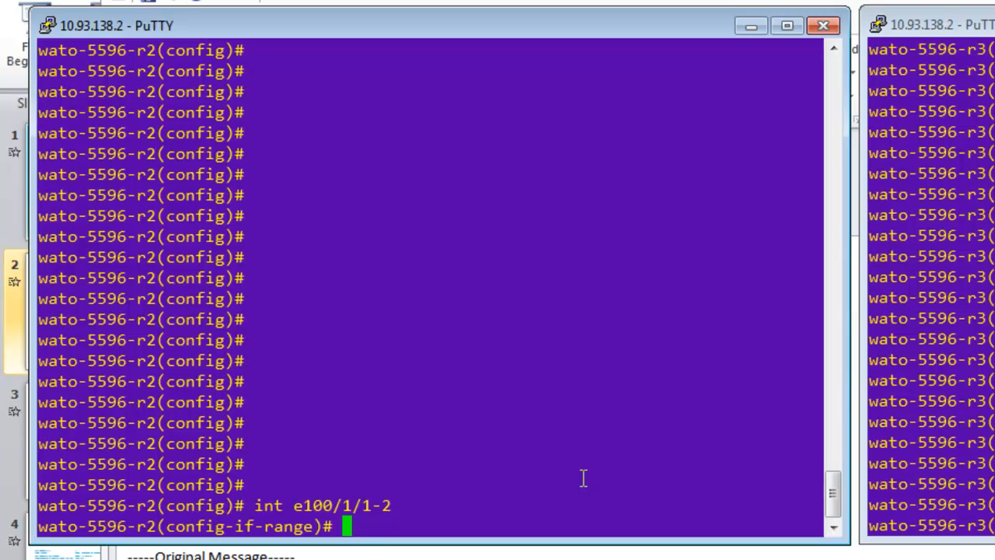
pyautogui.write('switchport mode acces')
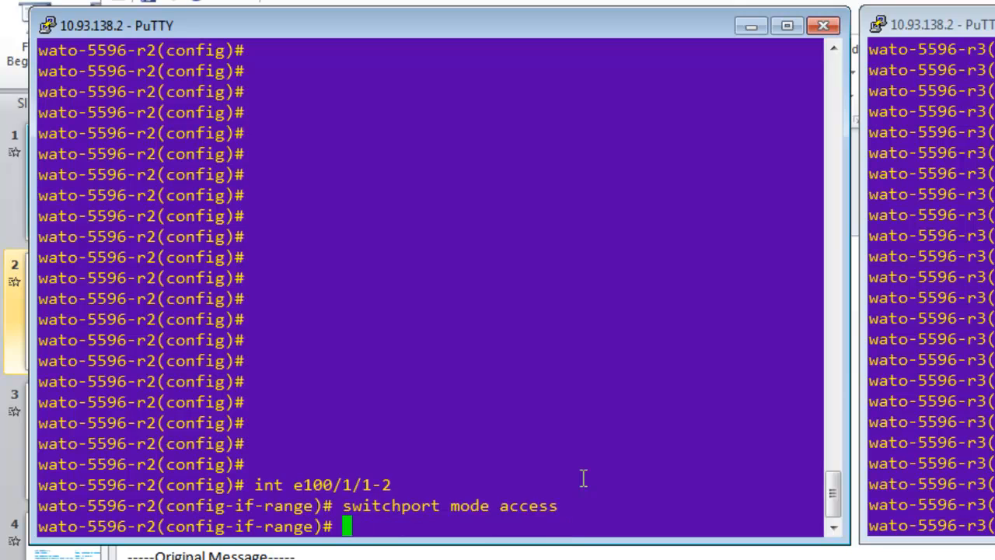
pyautogui.write('switchport access vlan 245')
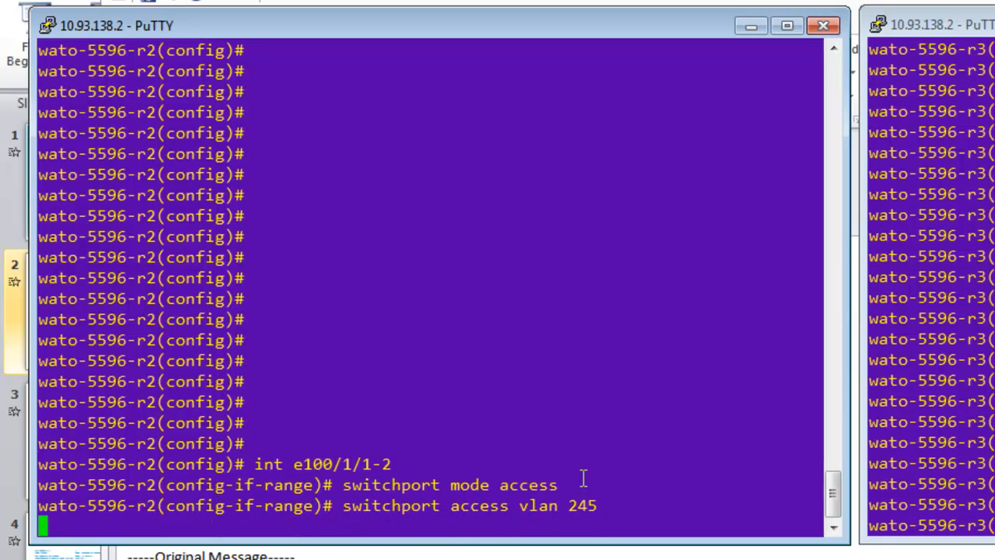
pyautogui.write('switchport')
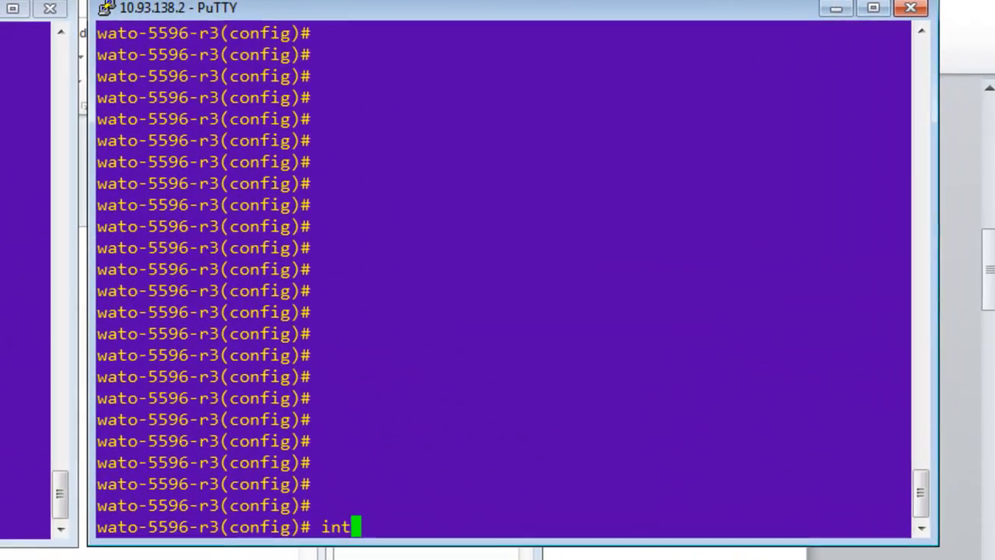
# Set r3 interfaces e100/1/1-2 to switchport mode access and begin 'switchport access vlan 245'
pyautogui.write('e100/1/1-2')
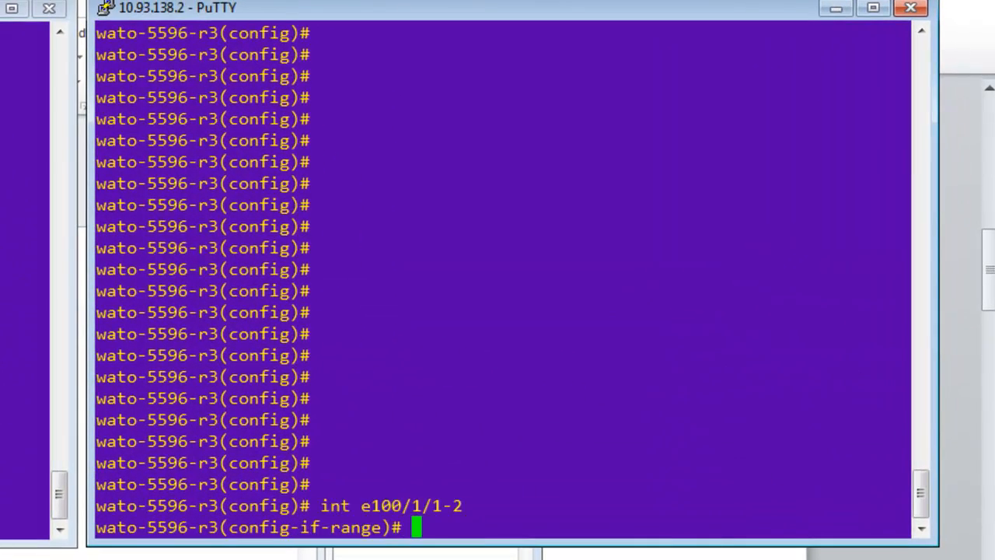
pyautogui.write('switchport')
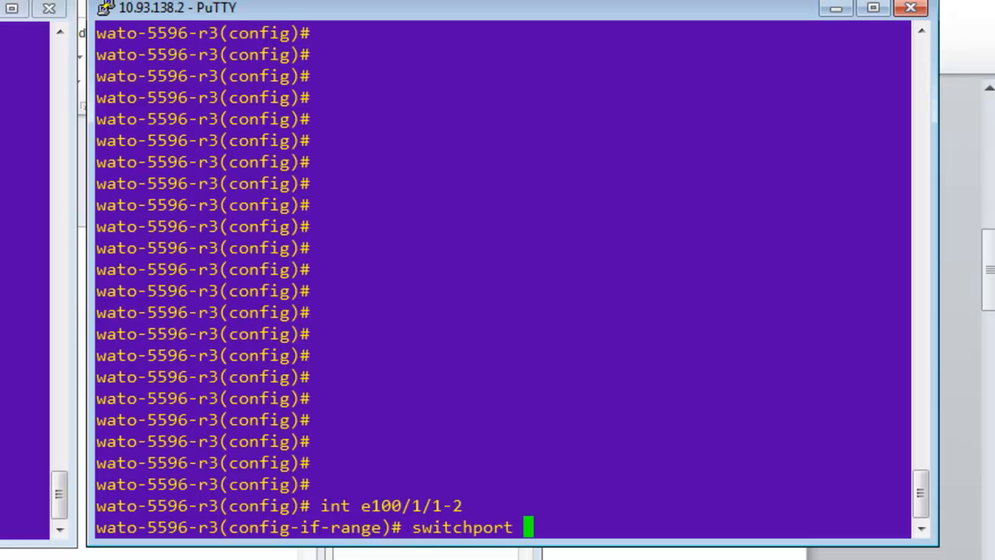
pyautogui.write('mod')
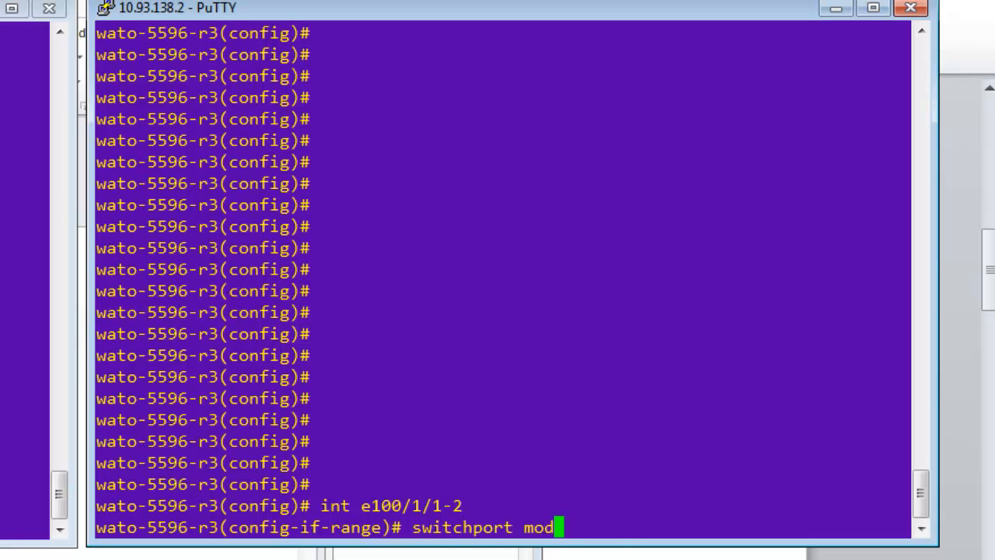
pyautogui.write('e access')
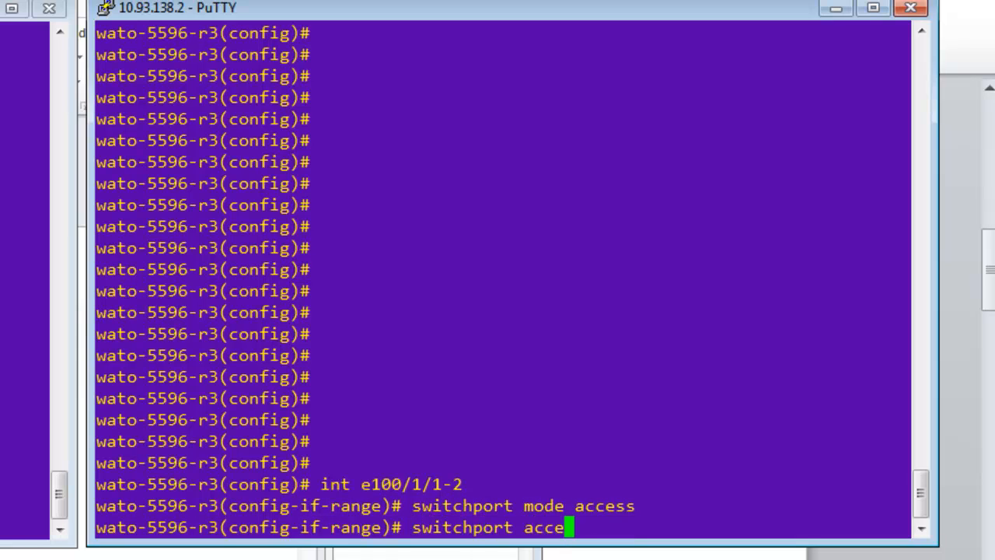
pyautogui.write('ss vlan 2')
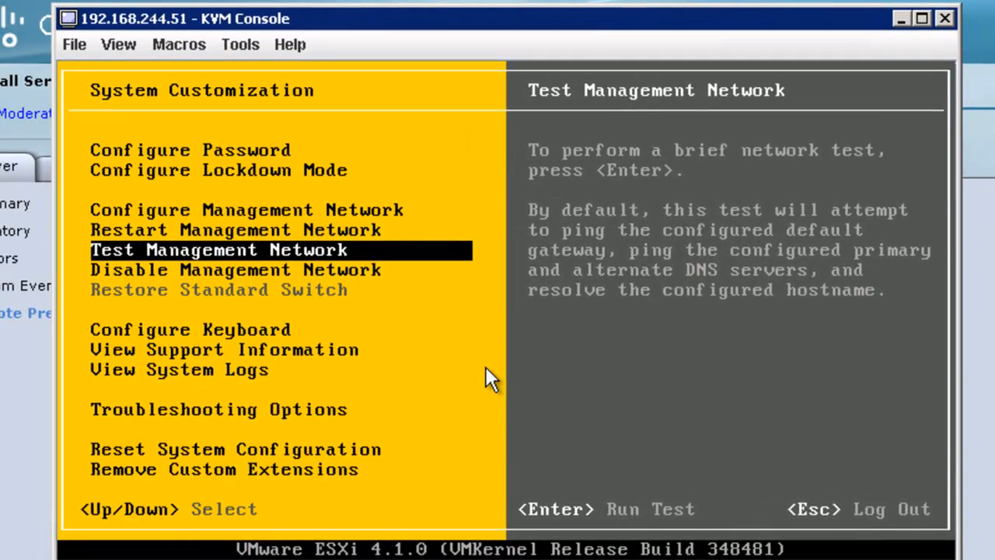
# Open Configure Management Network to read the ESXi IP address 192.168.245.10
pyautogui.press('enter')
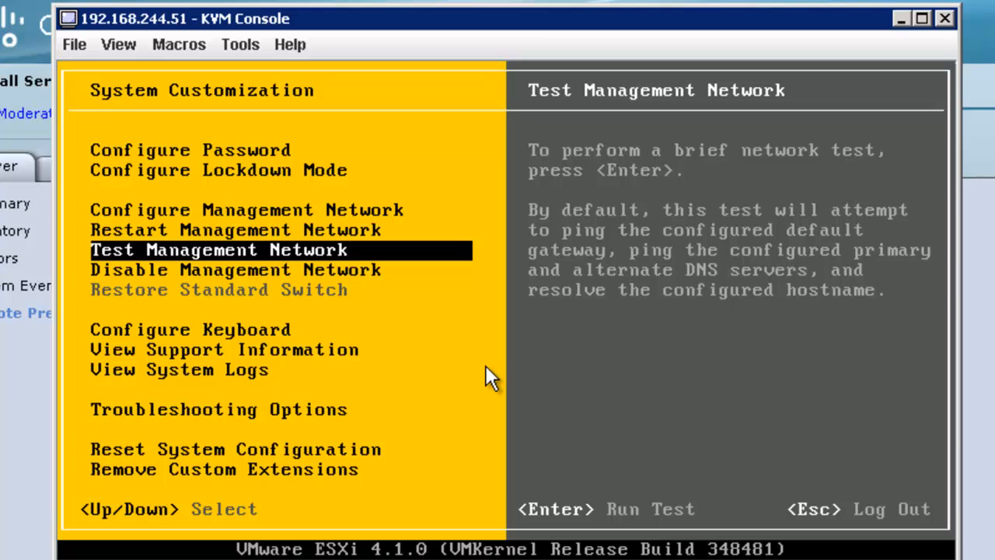
pyautogui.press('Up')
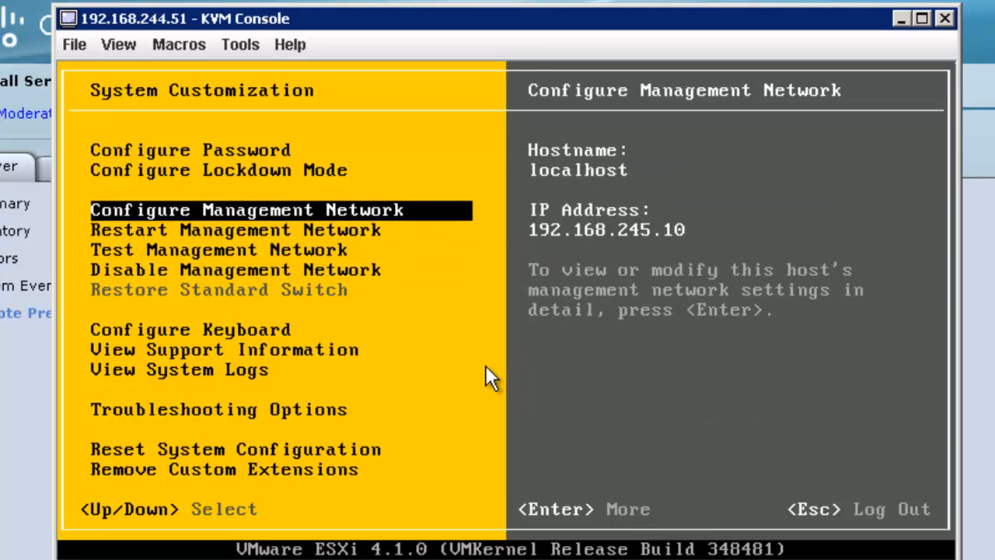
pyautogui.moveTo(607, 233)
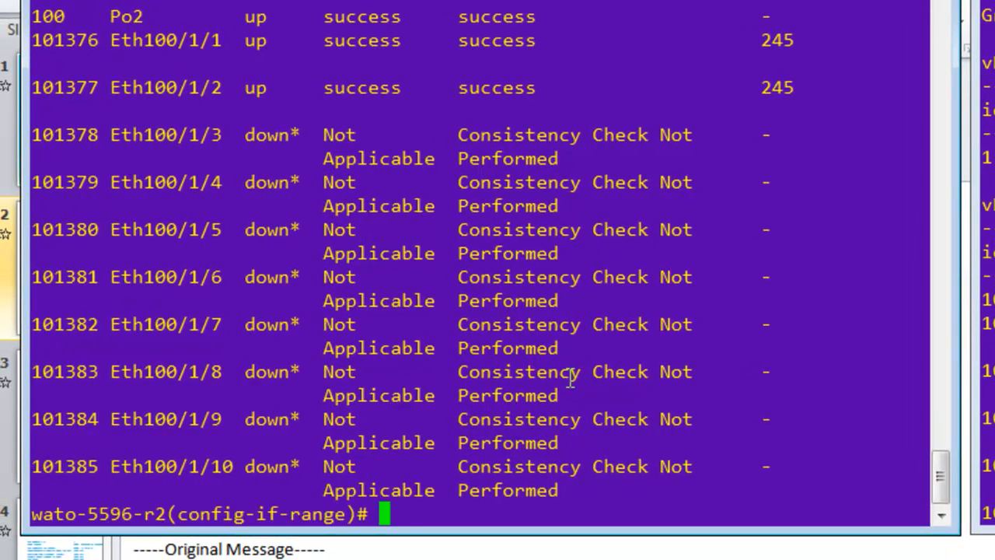
# Ping the ESXi host at 192.168.245.10 from r2
pyautogui.write('ping 192.168')
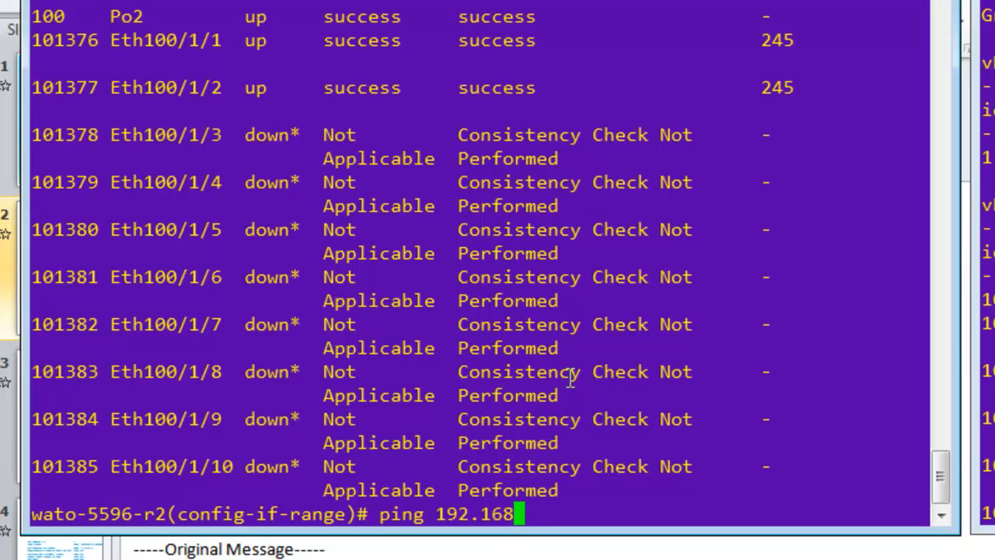
pyautogui.write('.245.10')
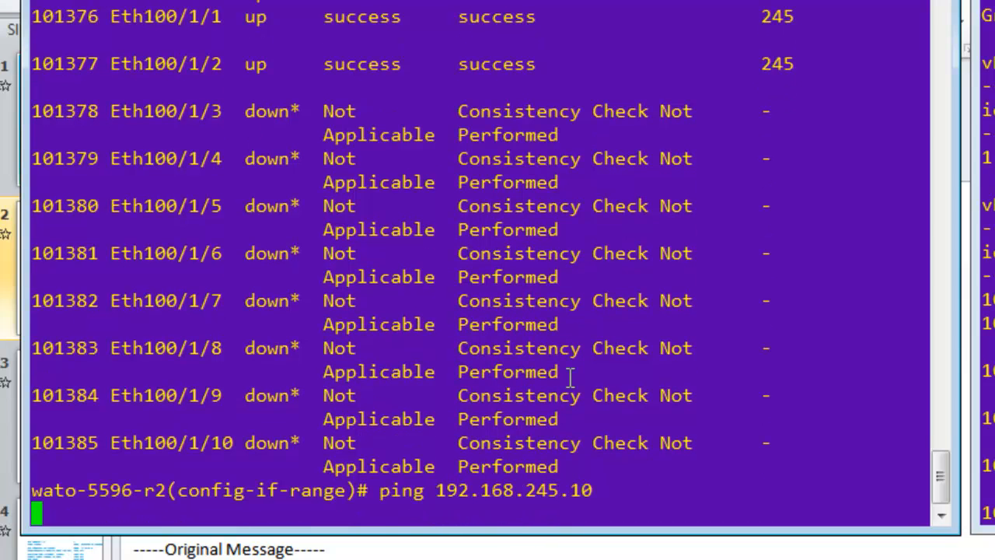